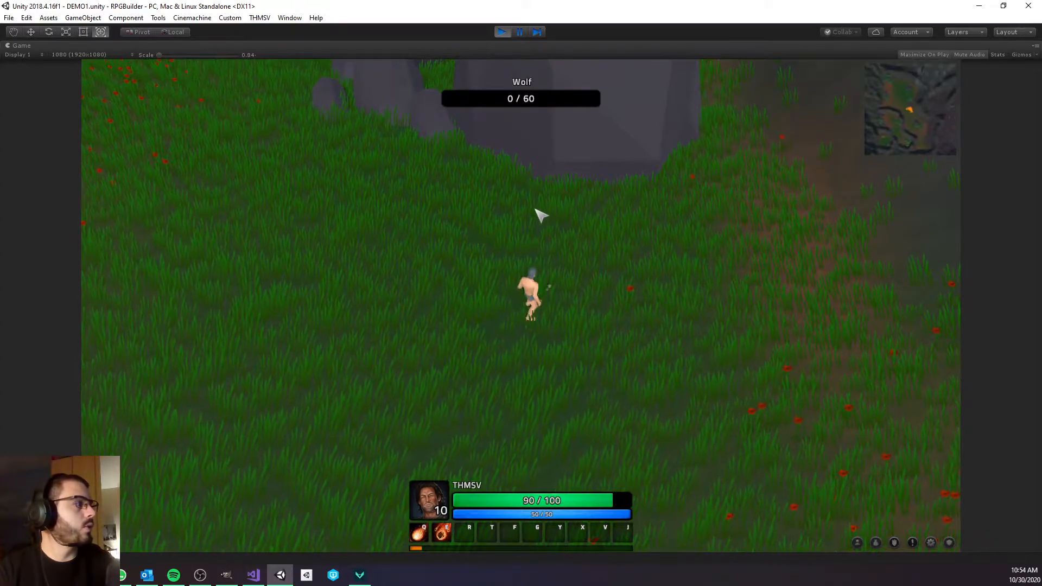
pyautogui.moveTo(571, 225)
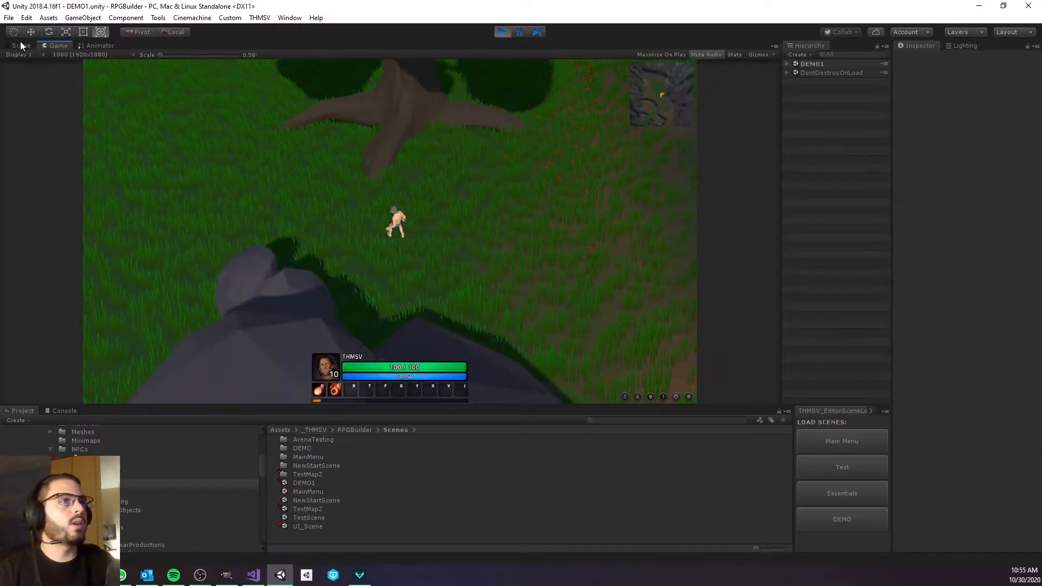
# - Switch to the Scene view to see the minimap plane and orange player marker
pyautogui.click(18, 45)
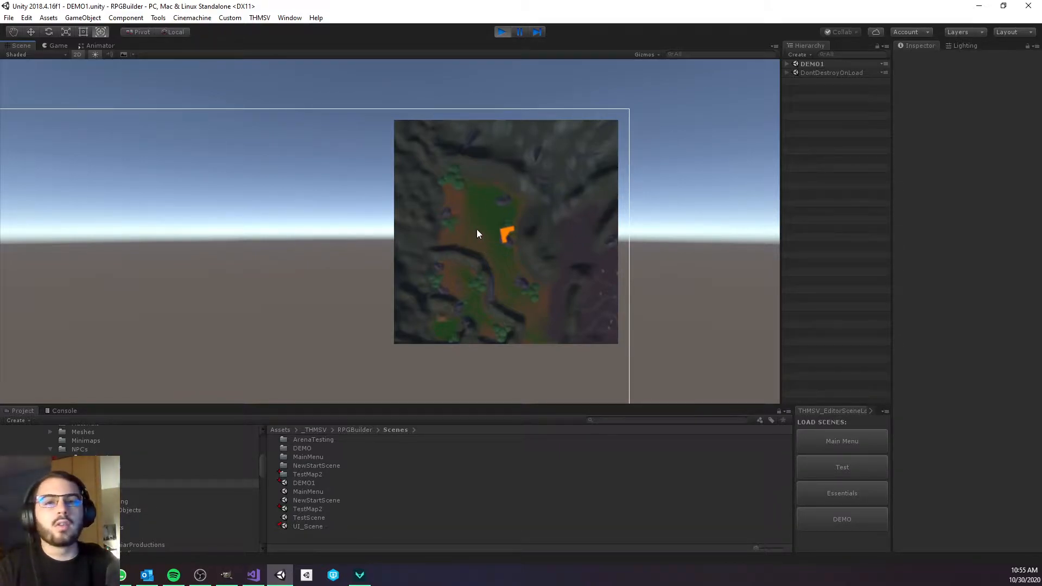
# - Stop the DEMO1 play-test to return to the MainMenu scene
pyautogui.click(56, 45)
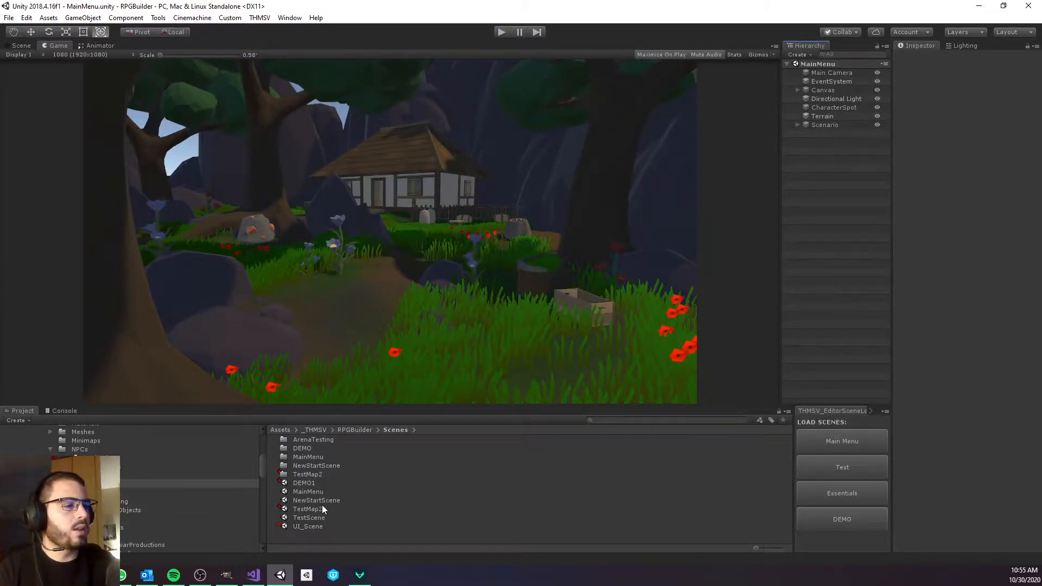
# - Open the TestMap2 scene and delete the old TestMap2.png from Minimaps
pyautogui.doubleClick(308, 509)
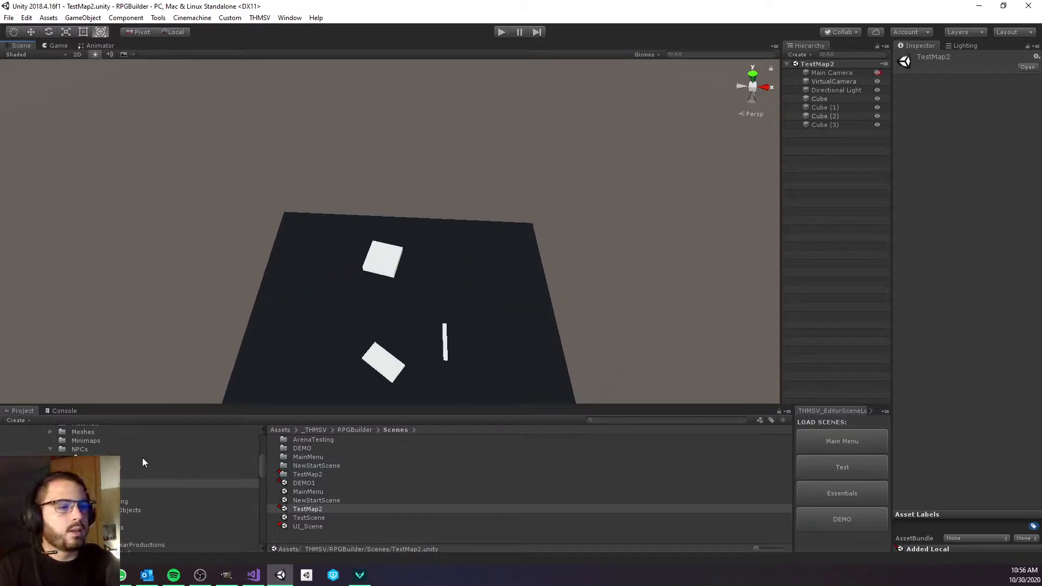
pyautogui.moveTo(110, 446)
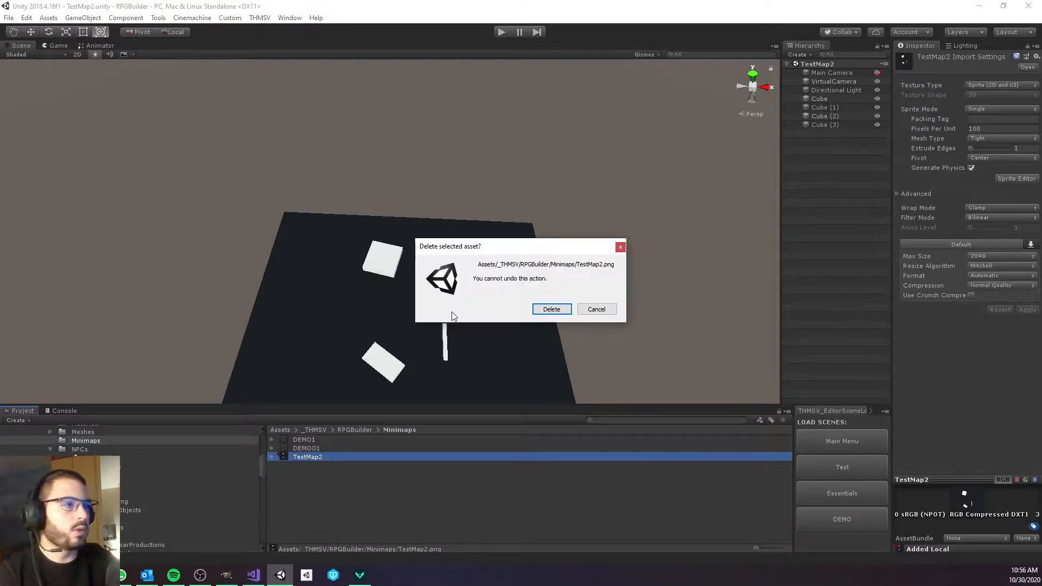
pyautogui.click(552, 308)
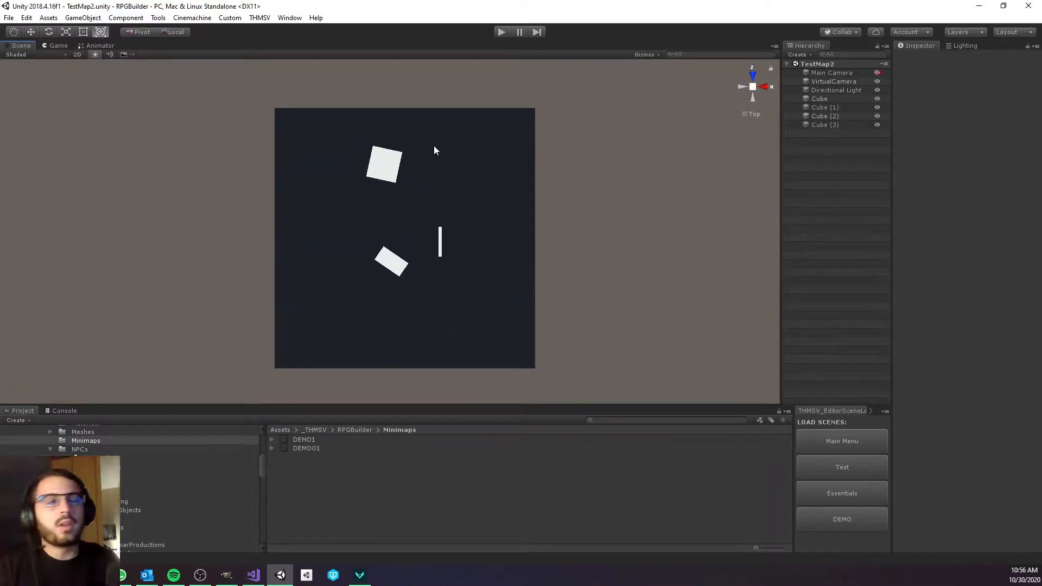
pyautogui.moveTo(436, 151); pyautogui.dragTo(442, 140)
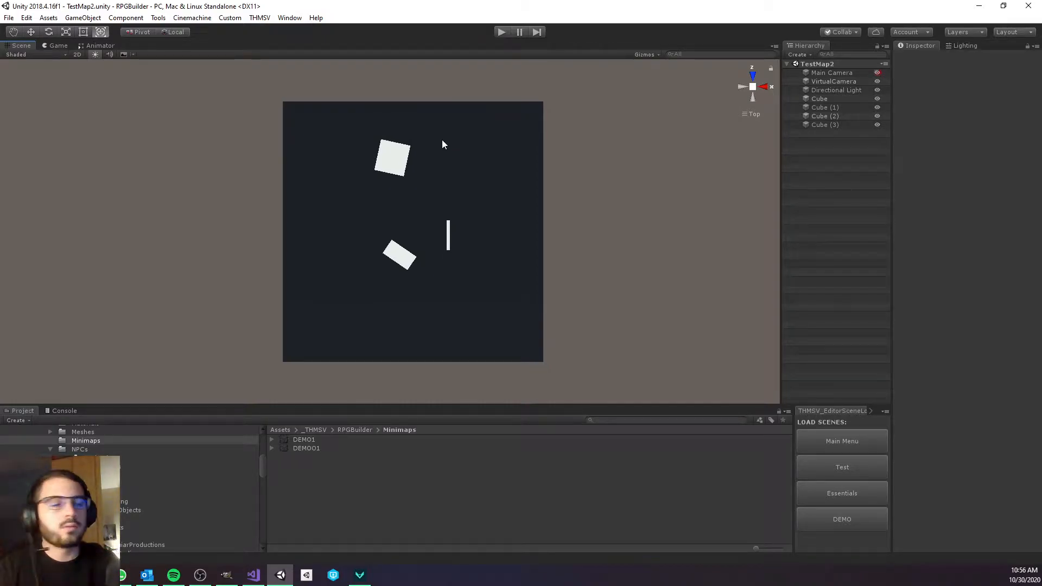
pyautogui.moveTo(505, 216)
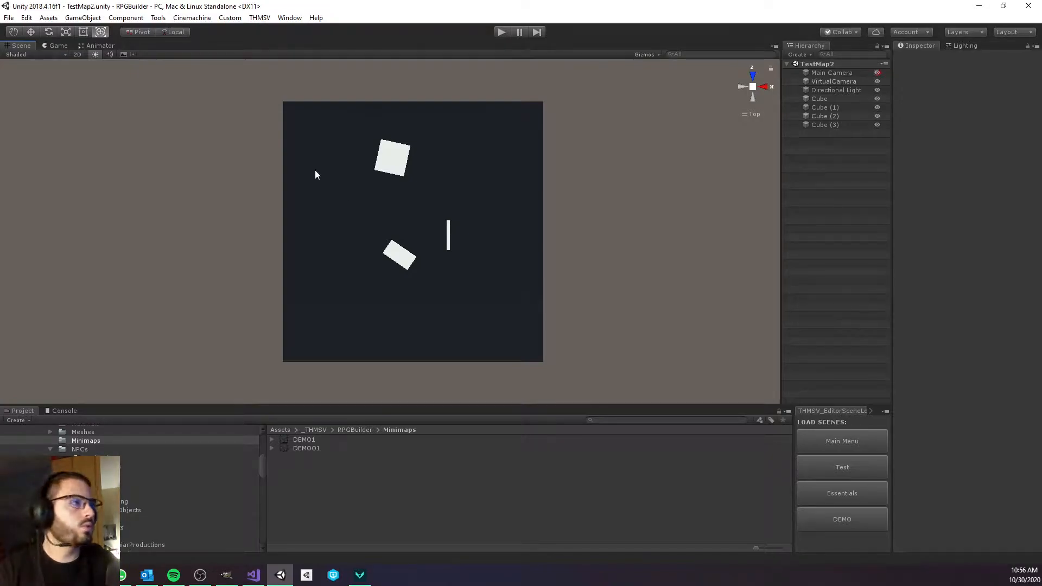
# - Add a Camera with Rotation X 90 and its position reset to the origin
pyautogui.click(55, 45)
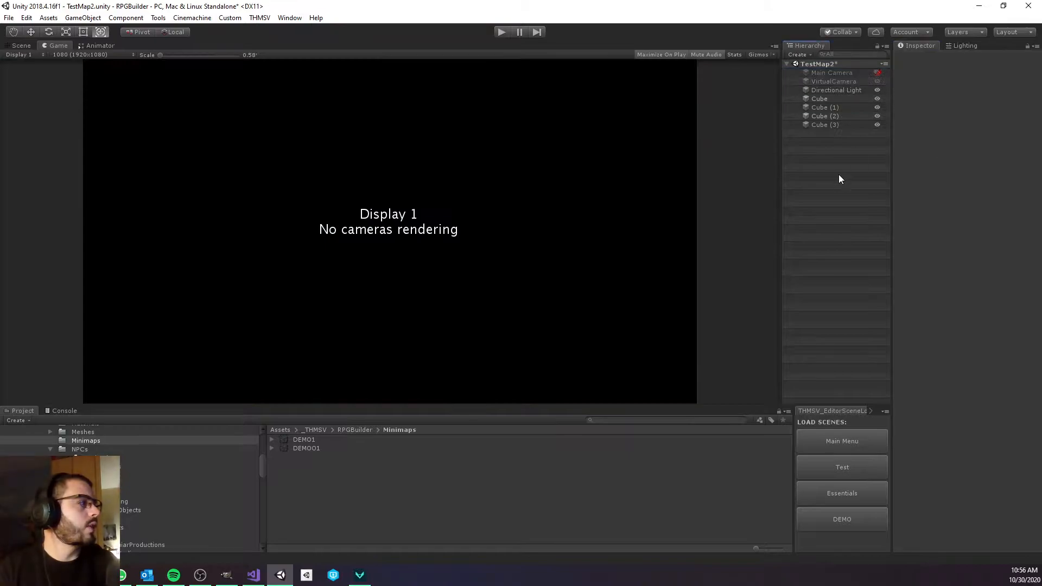
pyautogui.moveTo(776, 173)
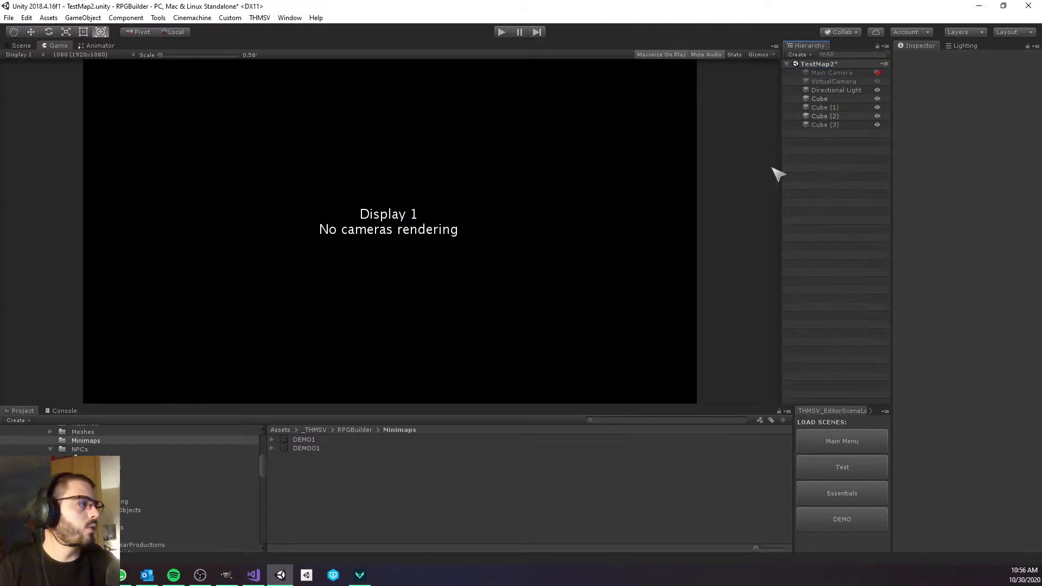
pyautogui.moveTo(787, 228)
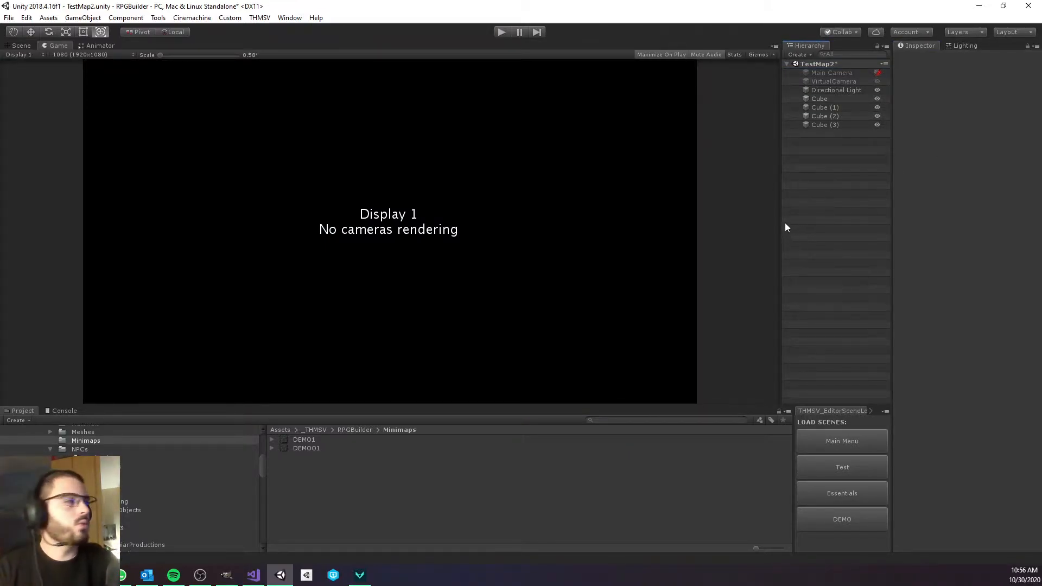
pyautogui.moveTo(791, 210)
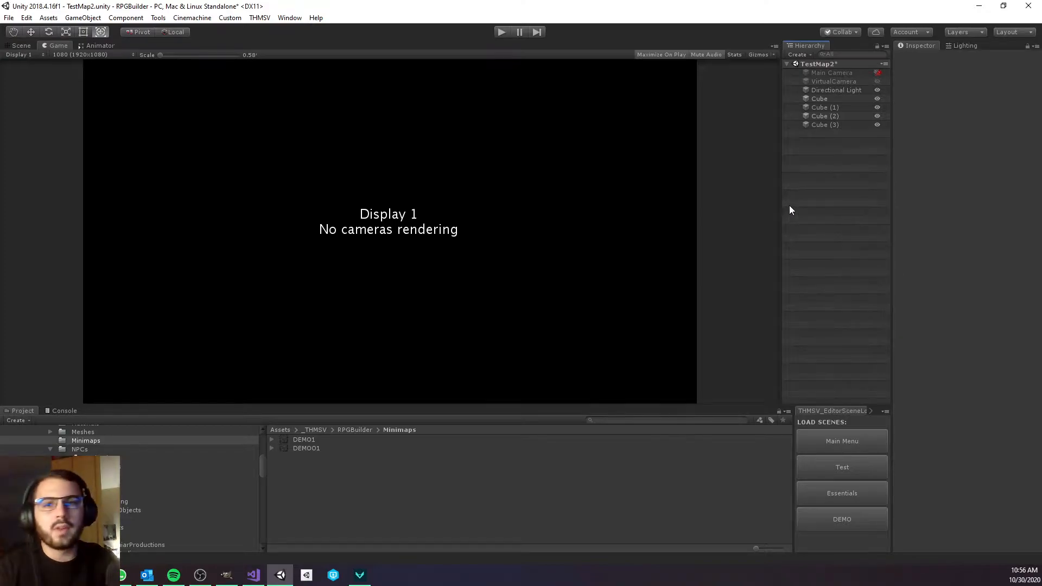
pyautogui.moveTo(831, 189)
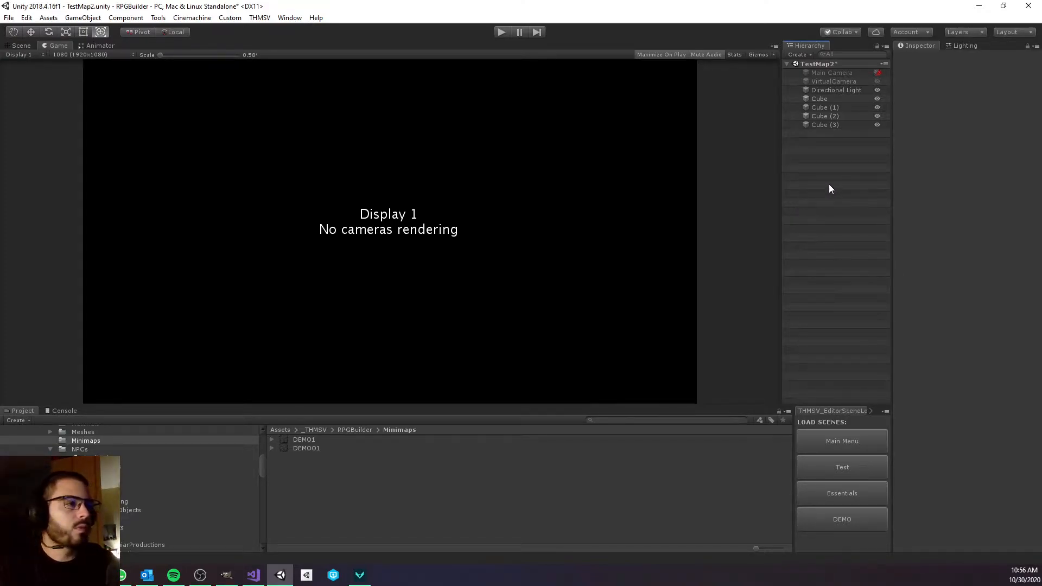
pyautogui.moveTo(438, 167)
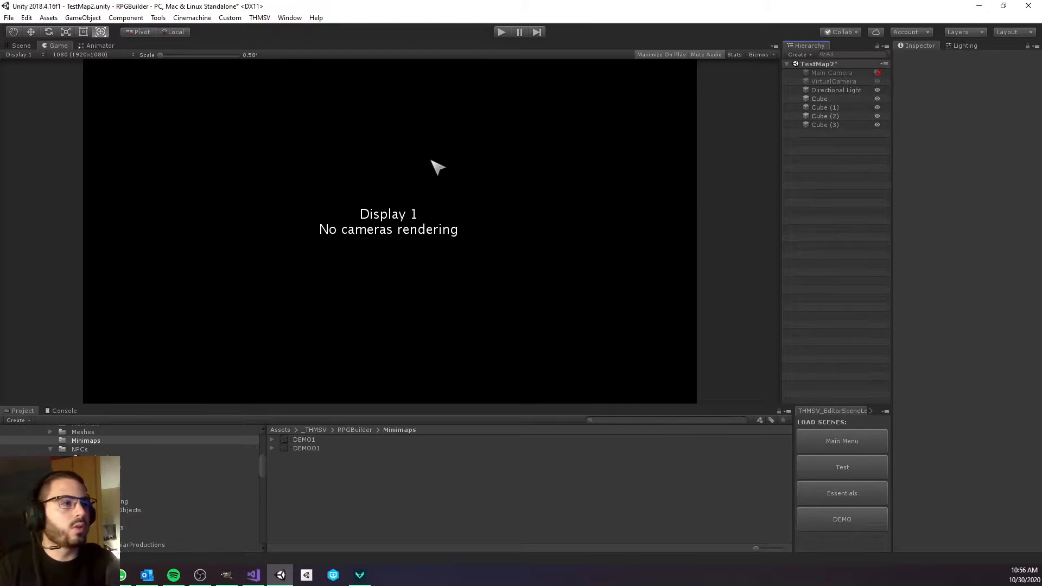
pyautogui.moveTo(826, 199)
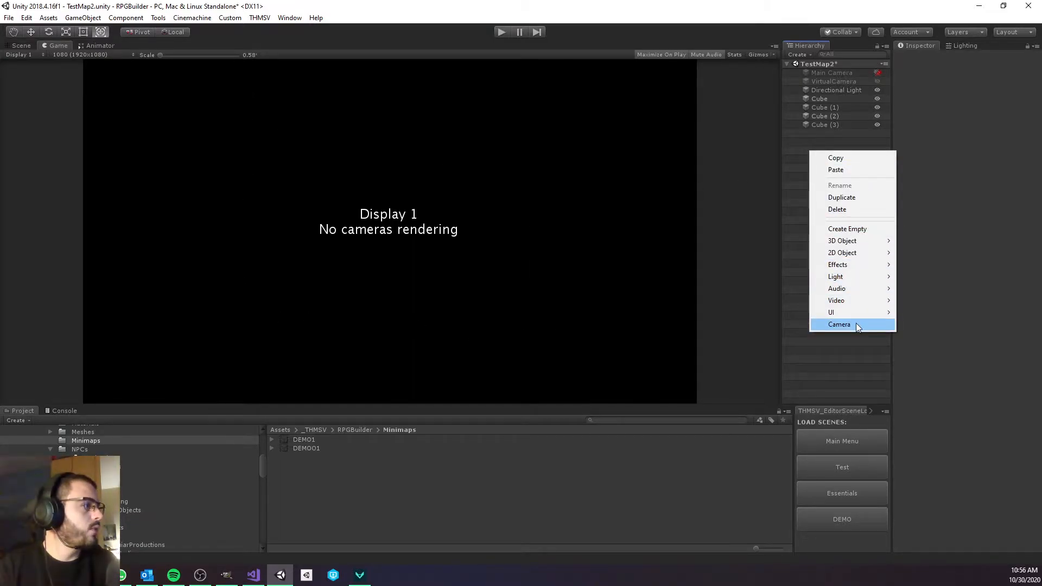
pyautogui.click(839, 325)
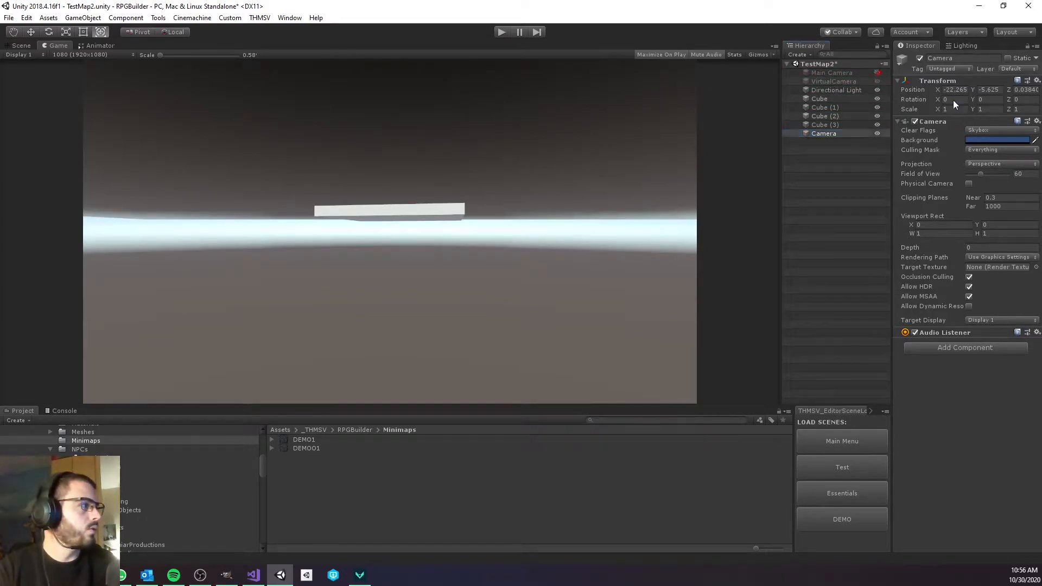
pyautogui.write('90')
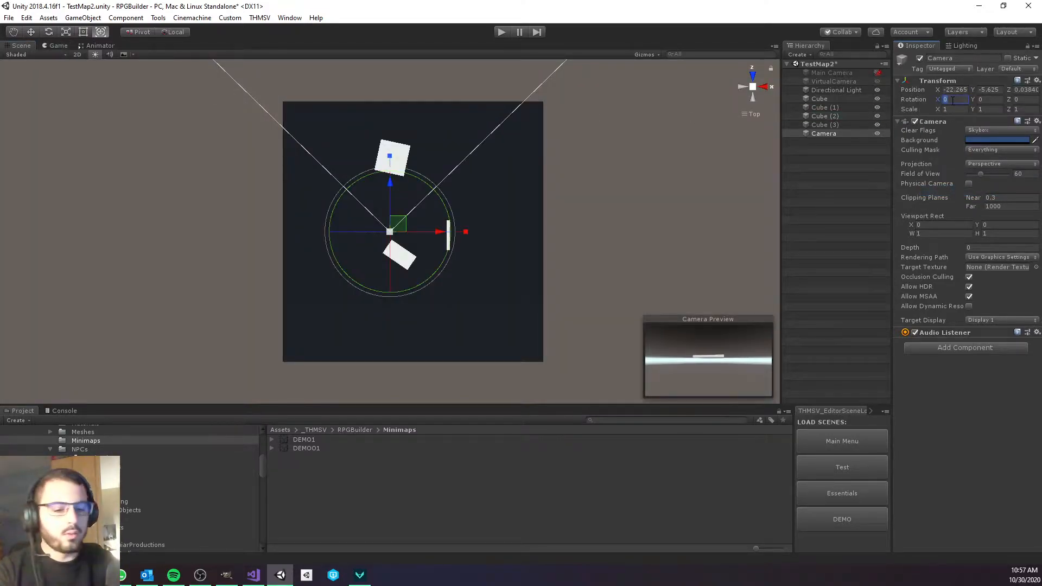
pyautogui.write('90')
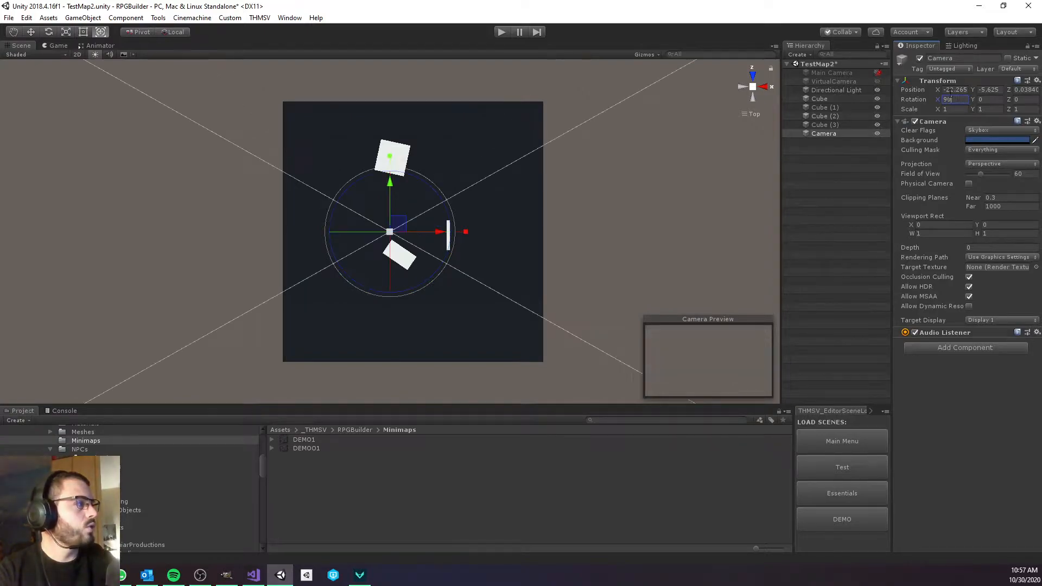
pyautogui.rightClick(937, 80)
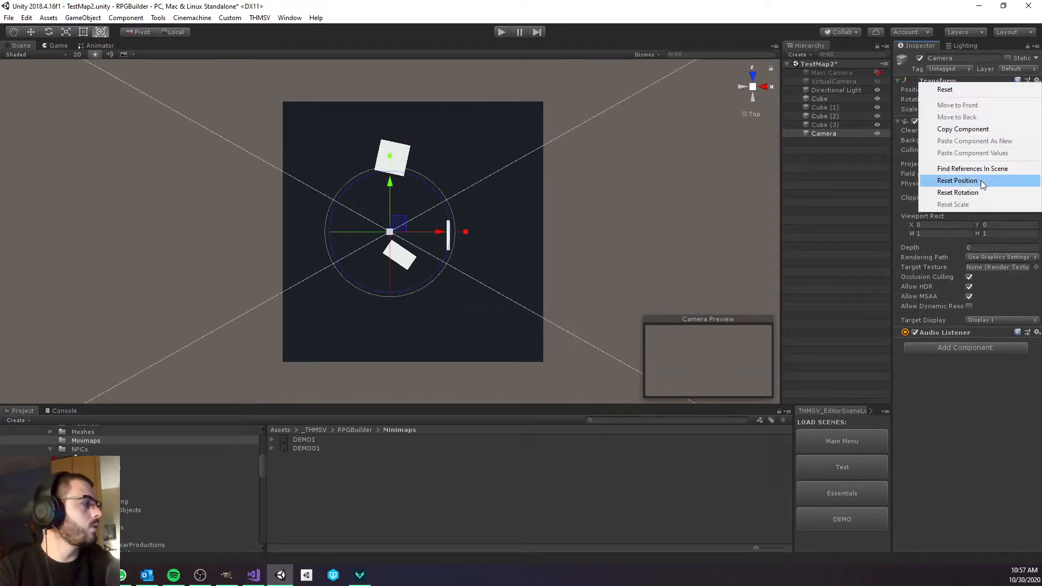
pyautogui.click(958, 192)
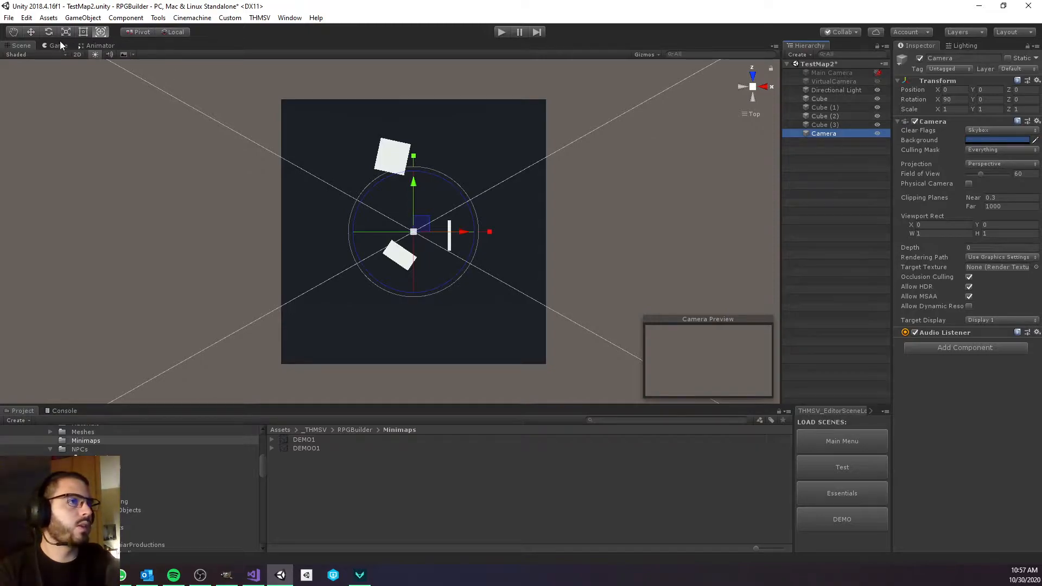
# - Make the camera Orthographic at Position Y 200, shrinking Size until the map fills the view
pyautogui.click(55, 45)
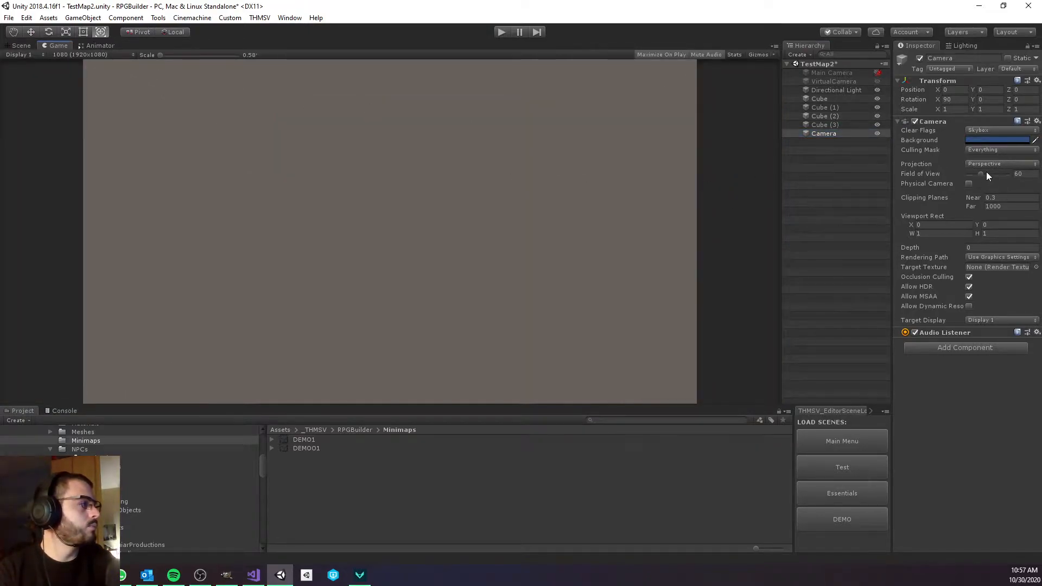
pyautogui.click(1001, 163)
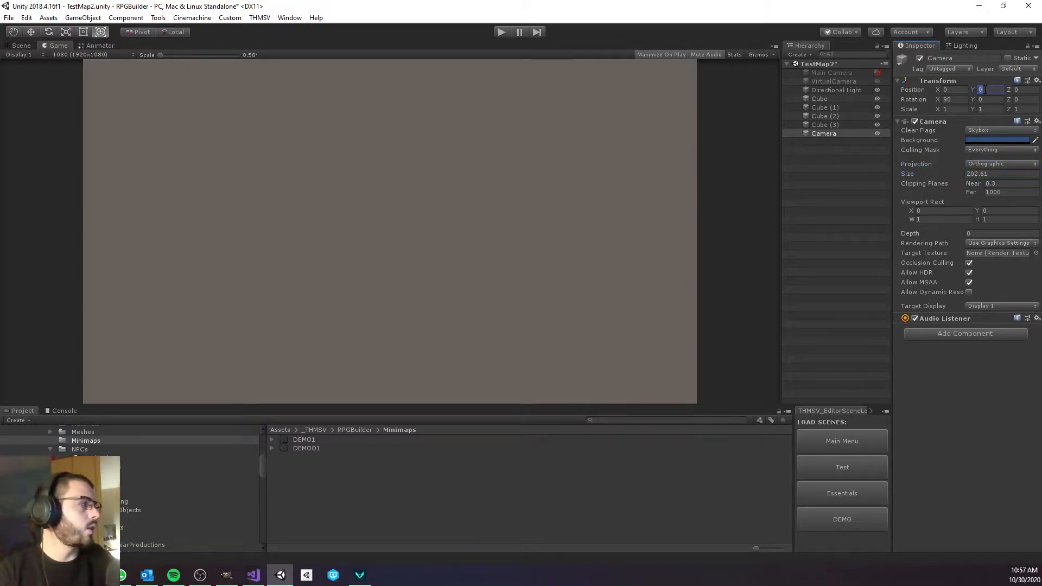
pyautogui.write('200')
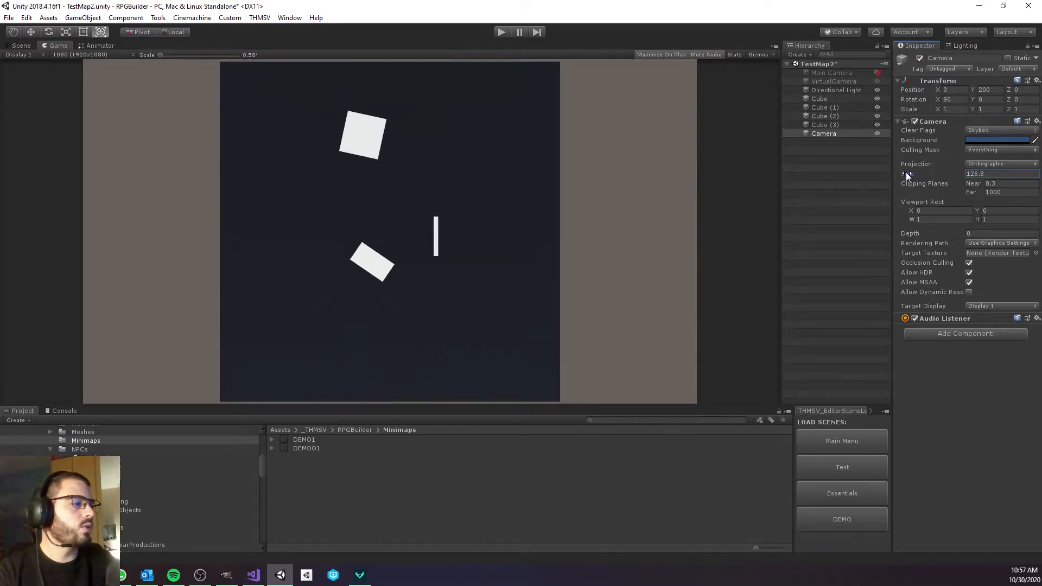
pyautogui.moveTo(907, 173); pyautogui.dragTo(903, 173)
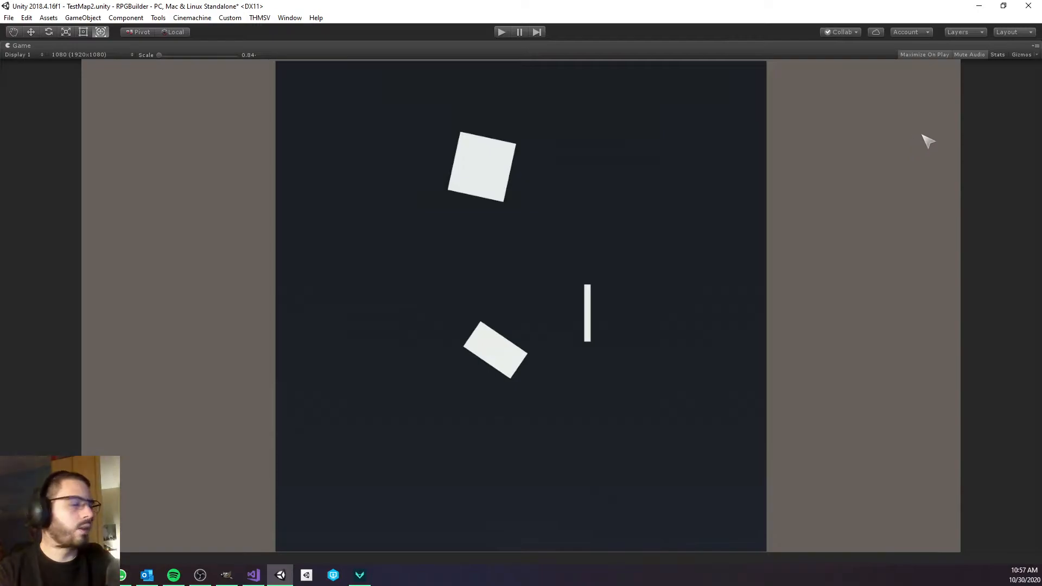
pyautogui.moveTo(73, 212)
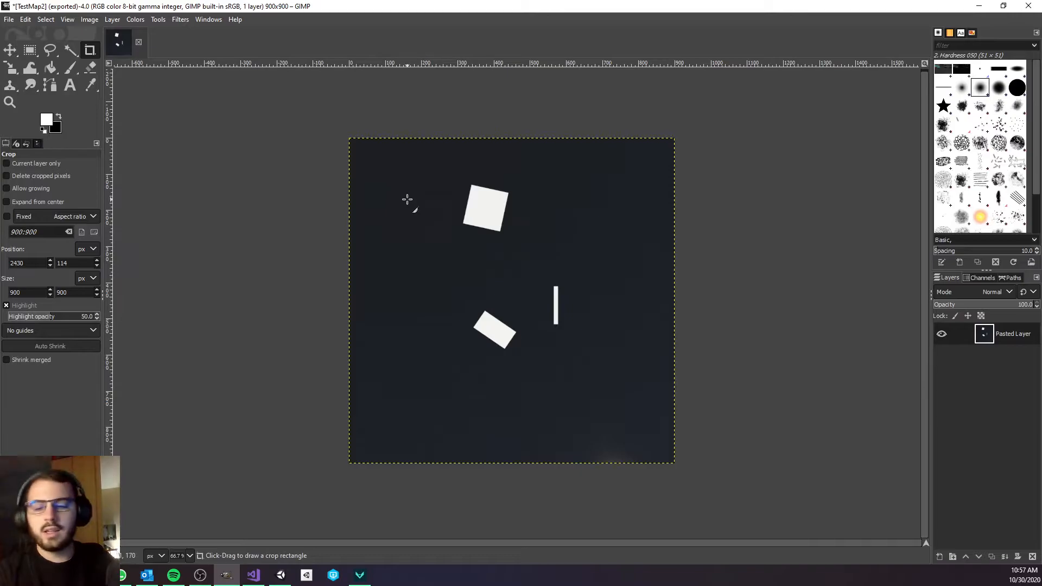
pyautogui.moveTo(472, 241)
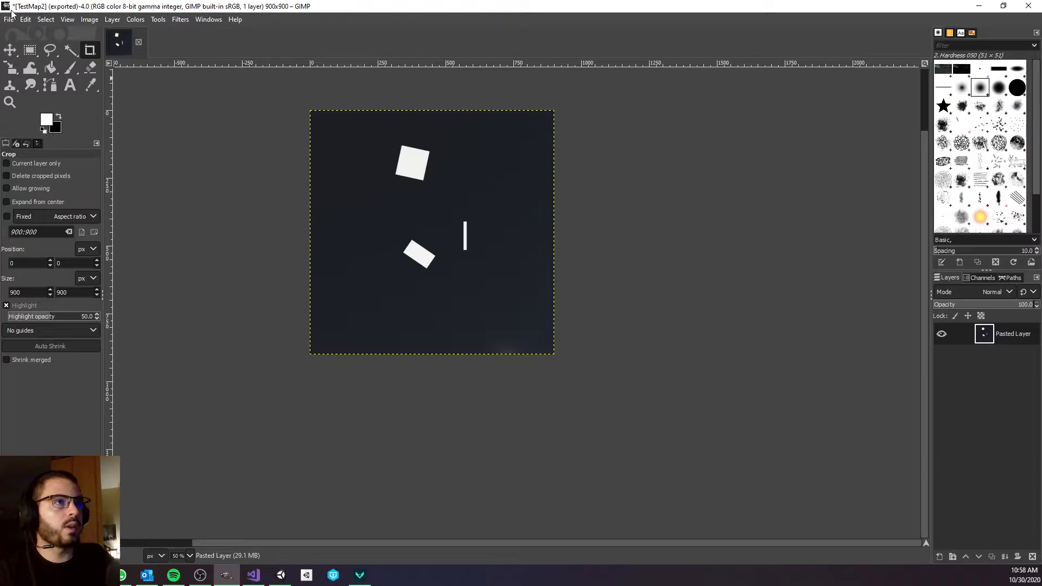
# - Export the cropped map as TestMap2.png into the Minimaps folder
pyautogui.click(7, 19)
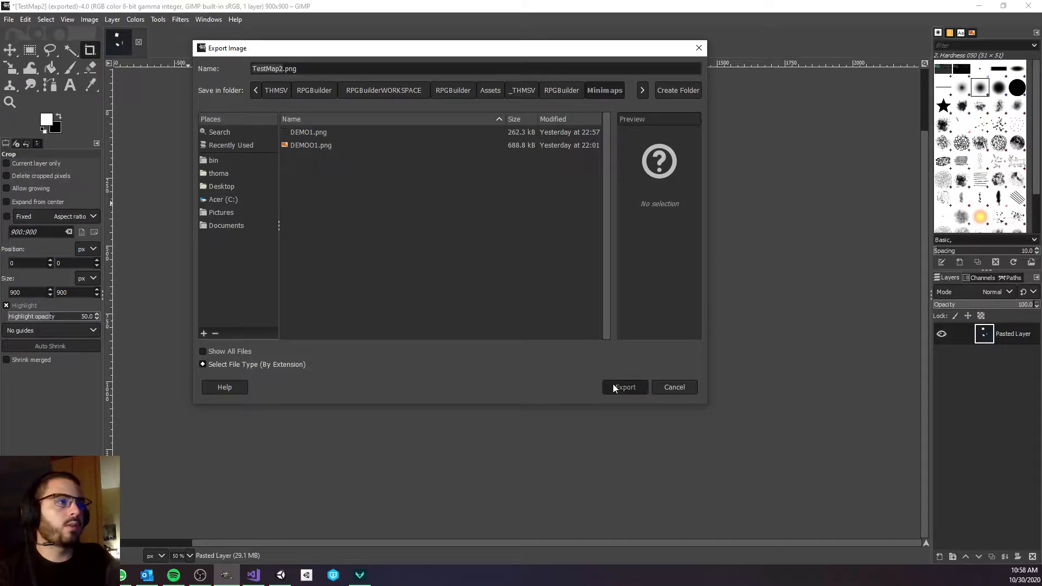
pyautogui.click(625, 387)
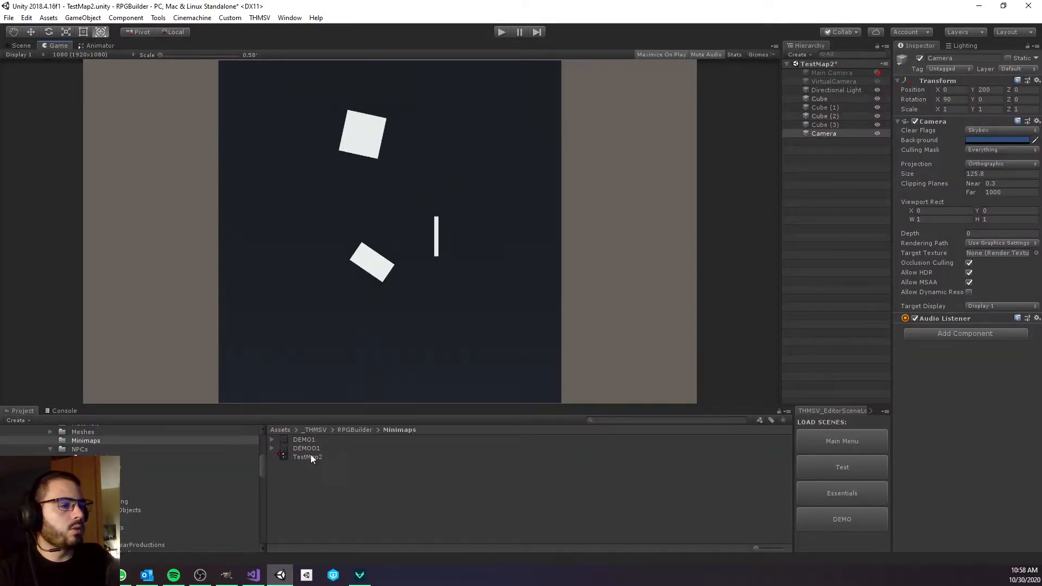
# - Set TestMap2.png to Sprite (2D and UI) and delete the capture Camera
pyautogui.click(308, 457)
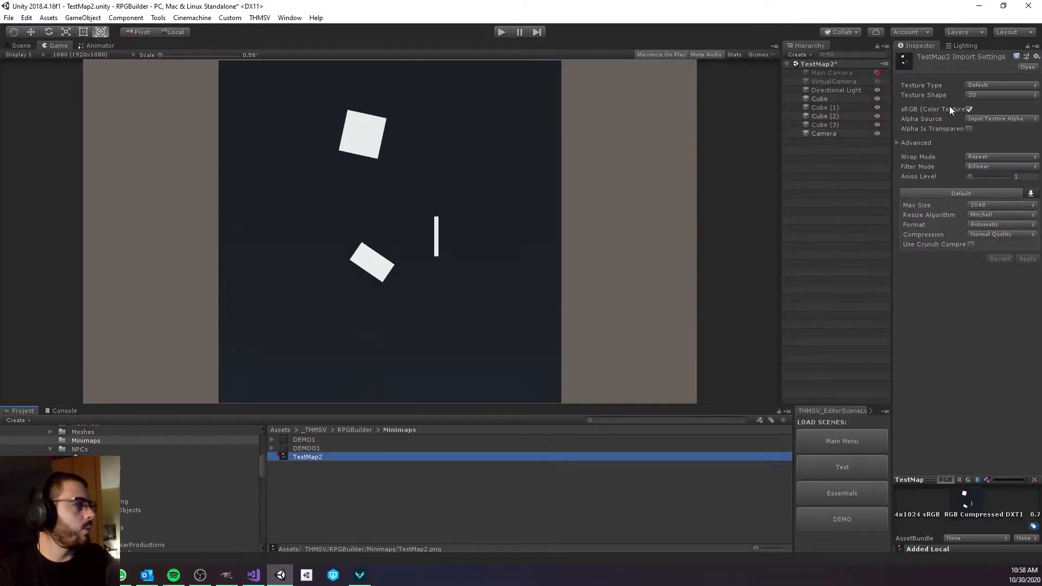
pyautogui.click(1001, 85)
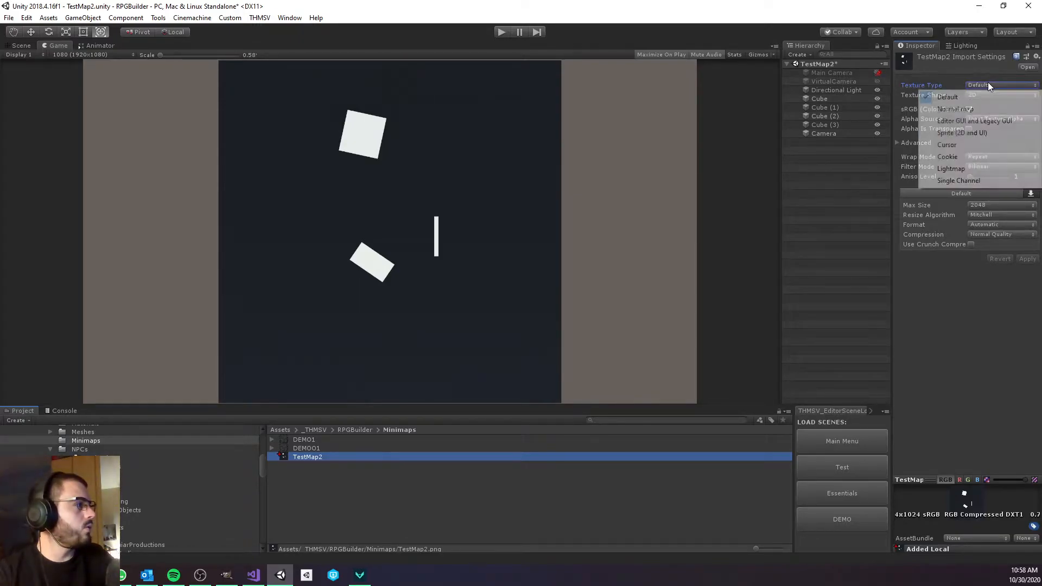
pyautogui.click(967, 132)
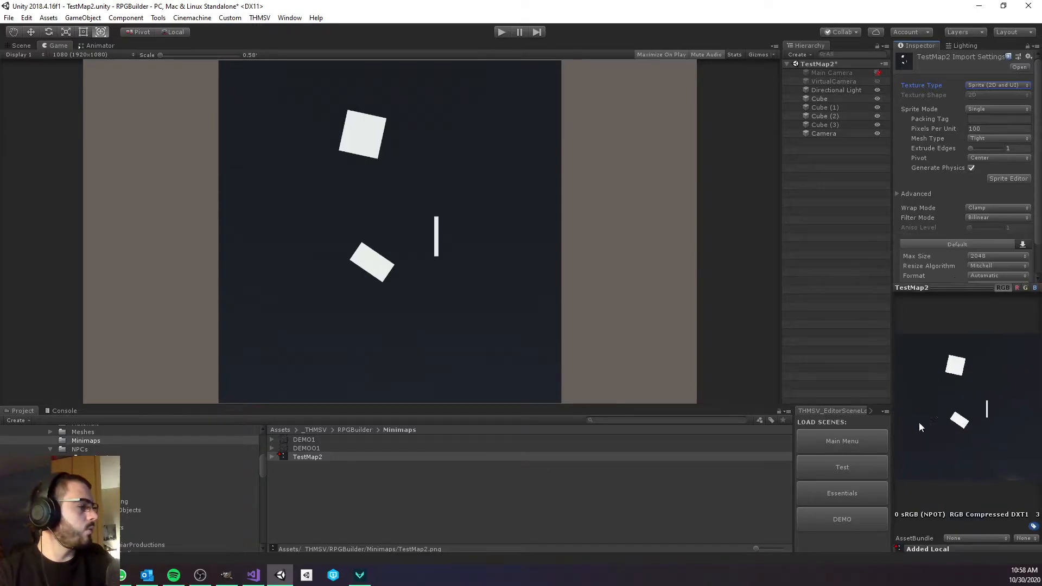
pyautogui.click(823, 133)
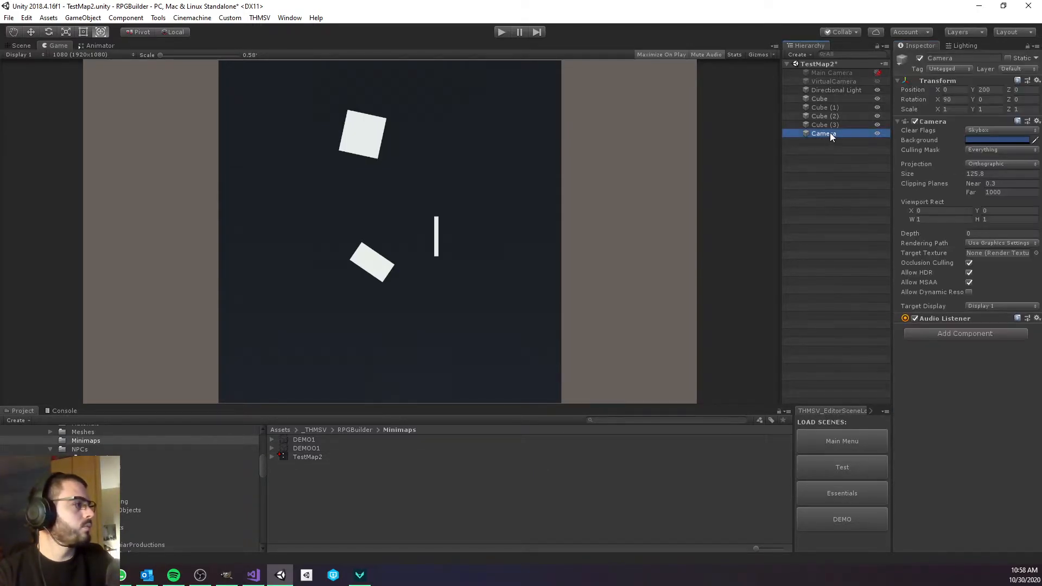
pyautogui.click(831, 72)
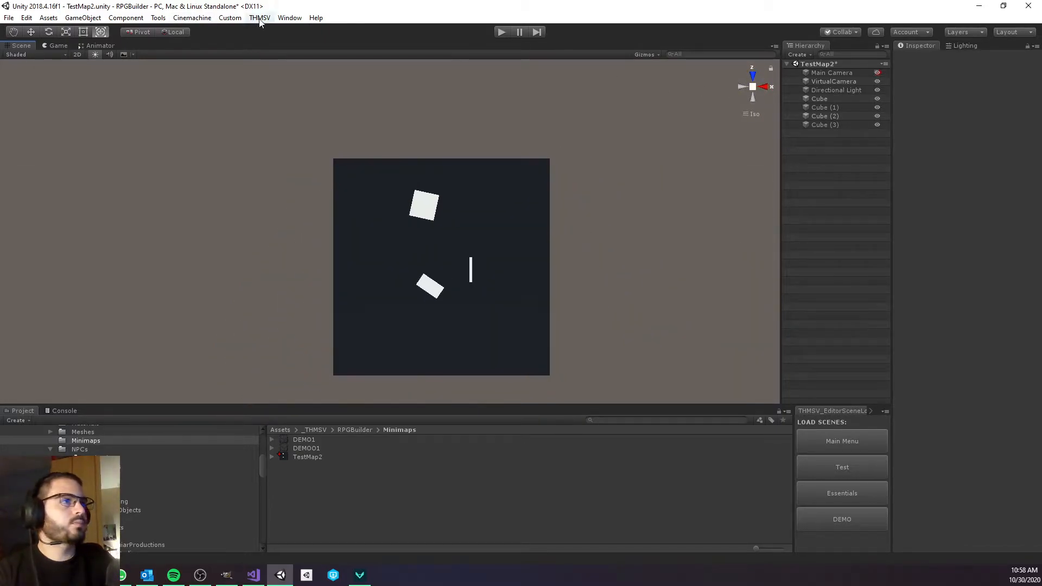
# - Open the TestMap2 entry under World > Game Scenes in RPG Builder
pyautogui.click(258, 18)
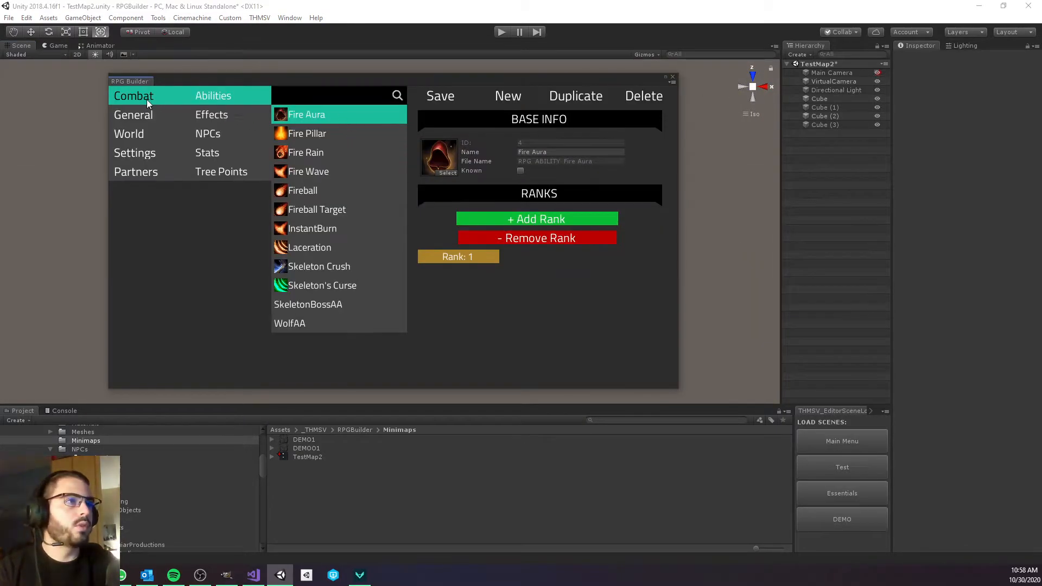
pyautogui.click(129, 134)
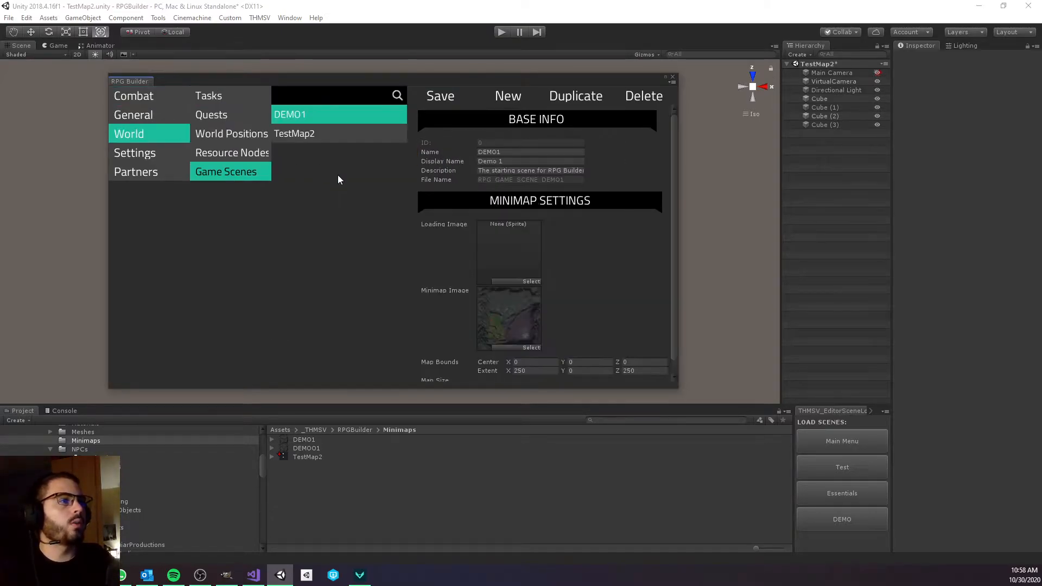
pyautogui.click(294, 133)
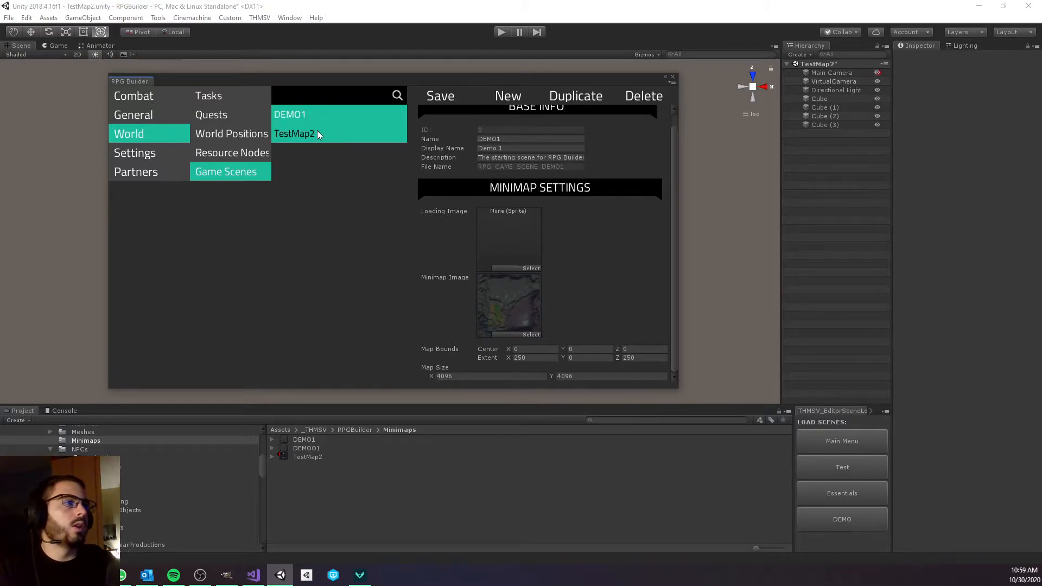
pyautogui.moveTo(322, 140)
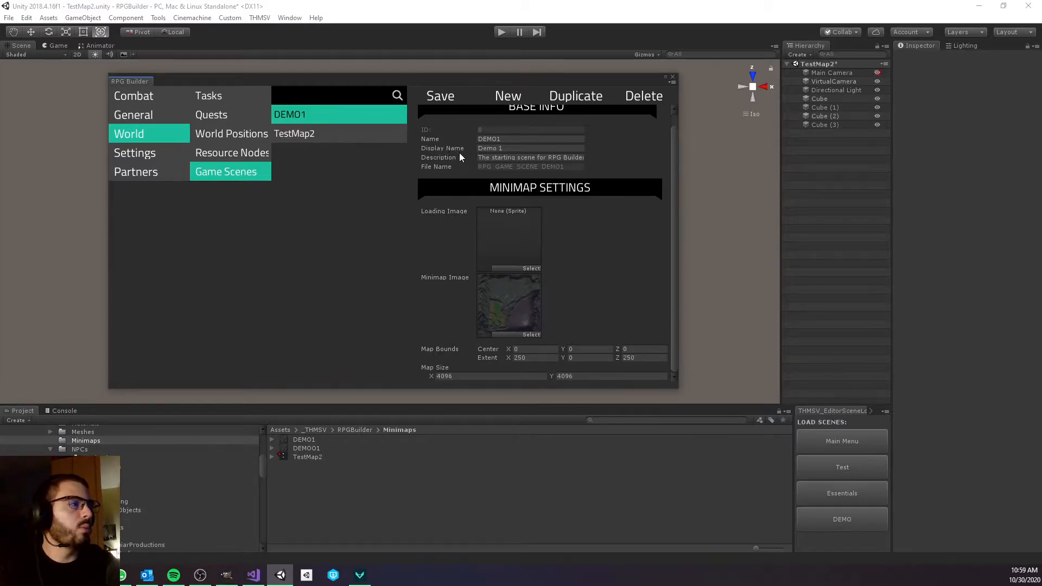
pyautogui.click(293, 133)
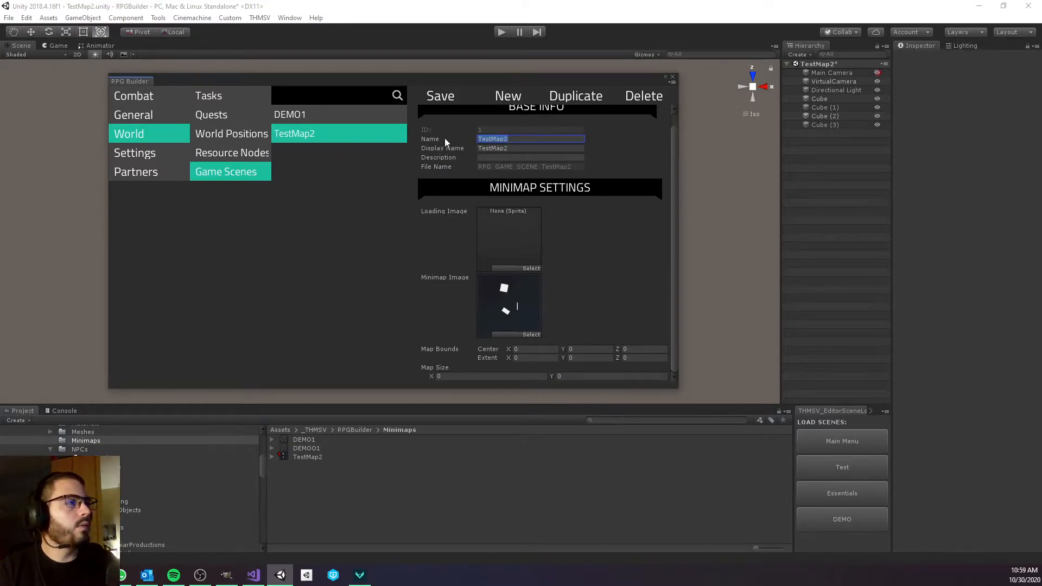
pyautogui.moveTo(543, 239)
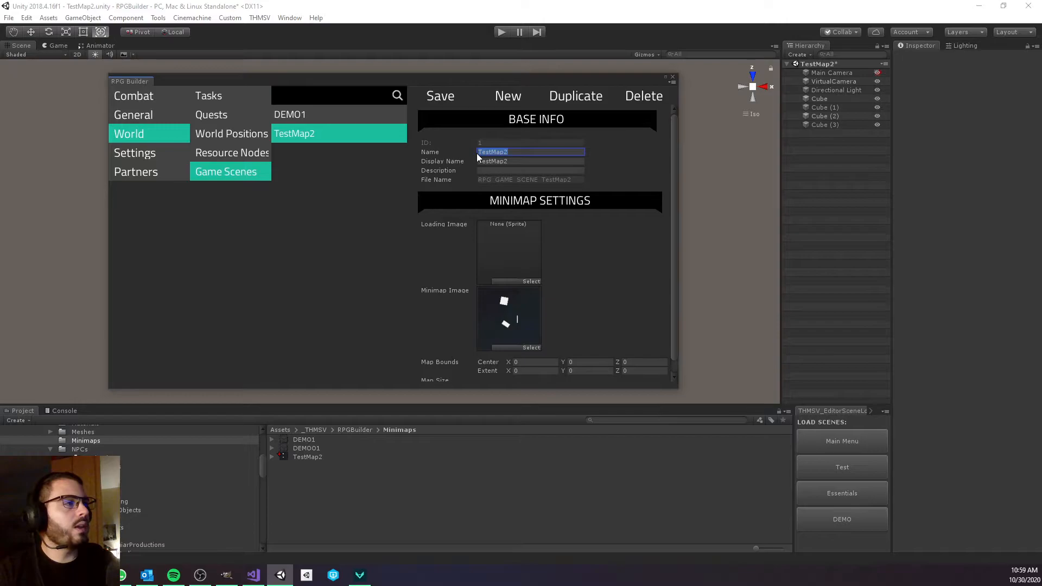
pyautogui.moveTo(432, 156)
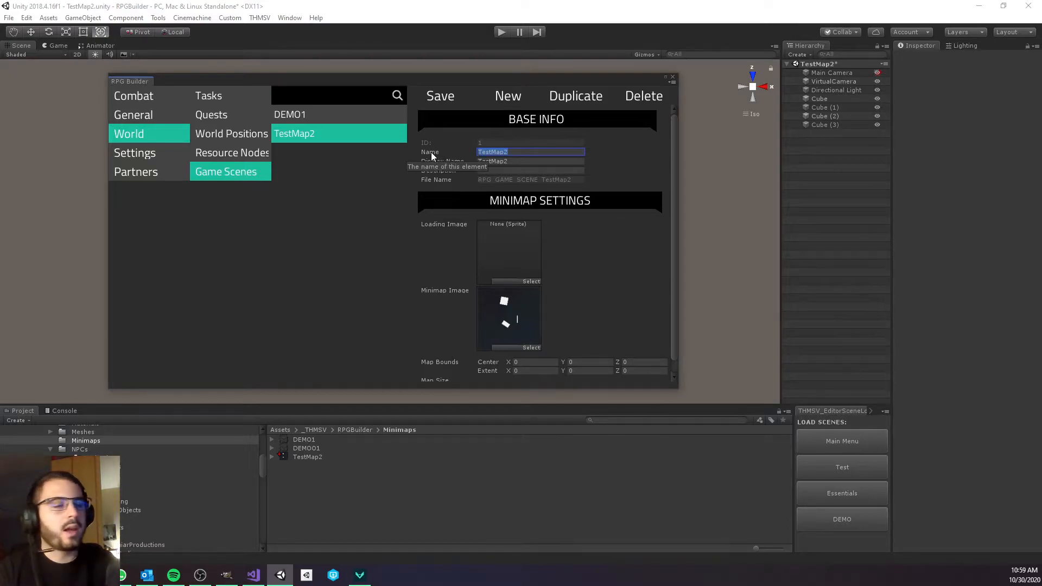
# - Select the TestMap2 scene file in Scenes and create an empty GameObject
pyautogui.click(83, 452)
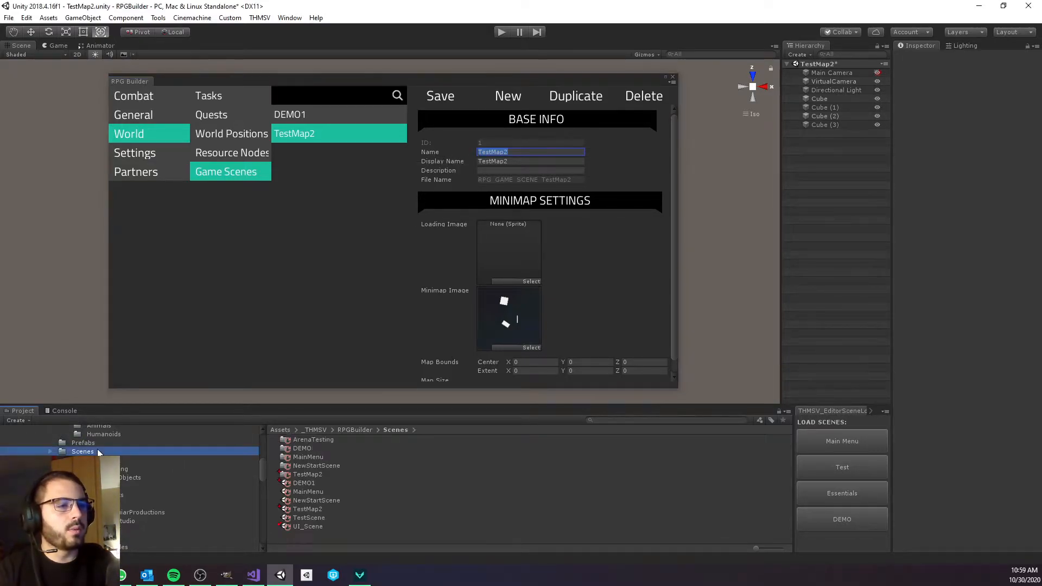
pyautogui.click(307, 509)
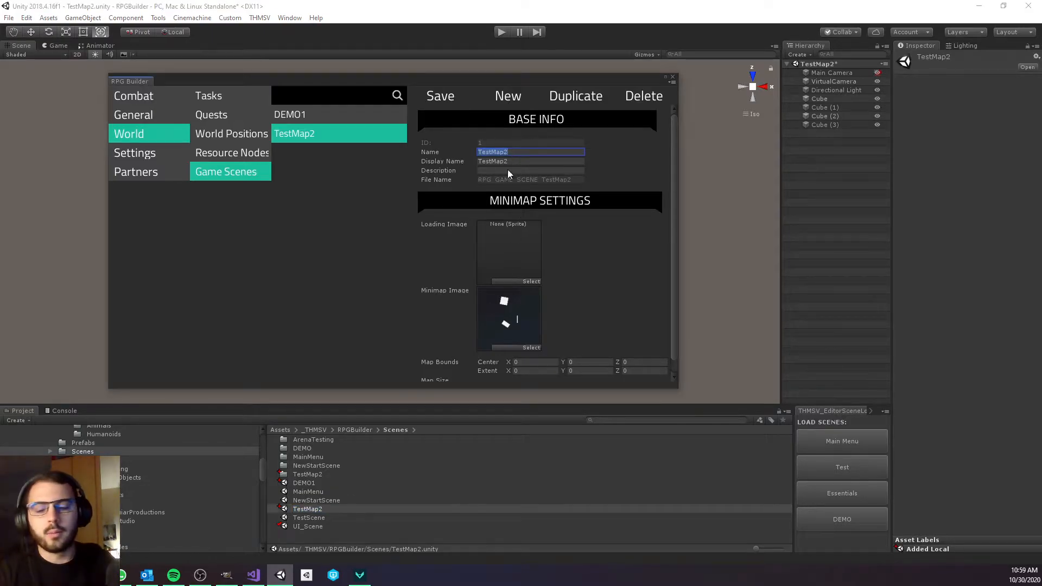
pyautogui.click(530, 161)
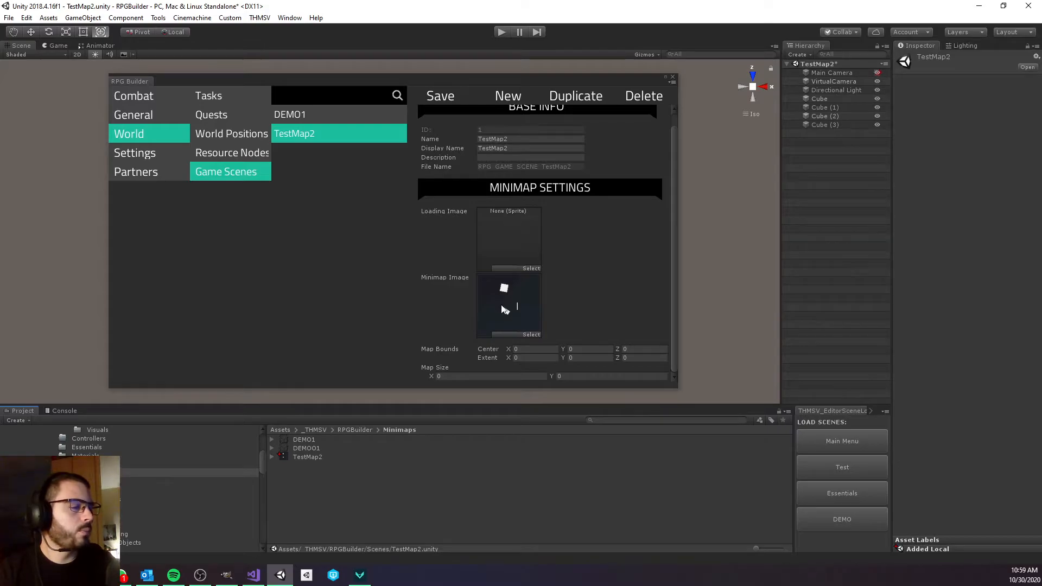
pyautogui.moveTo(519, 311)
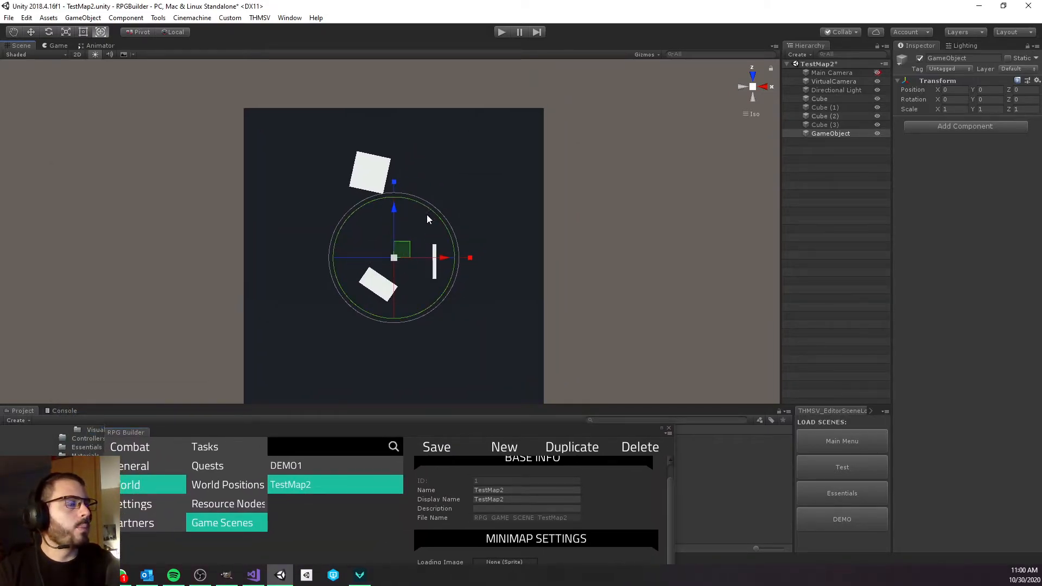
pyautogui.moveTo(549, 126)
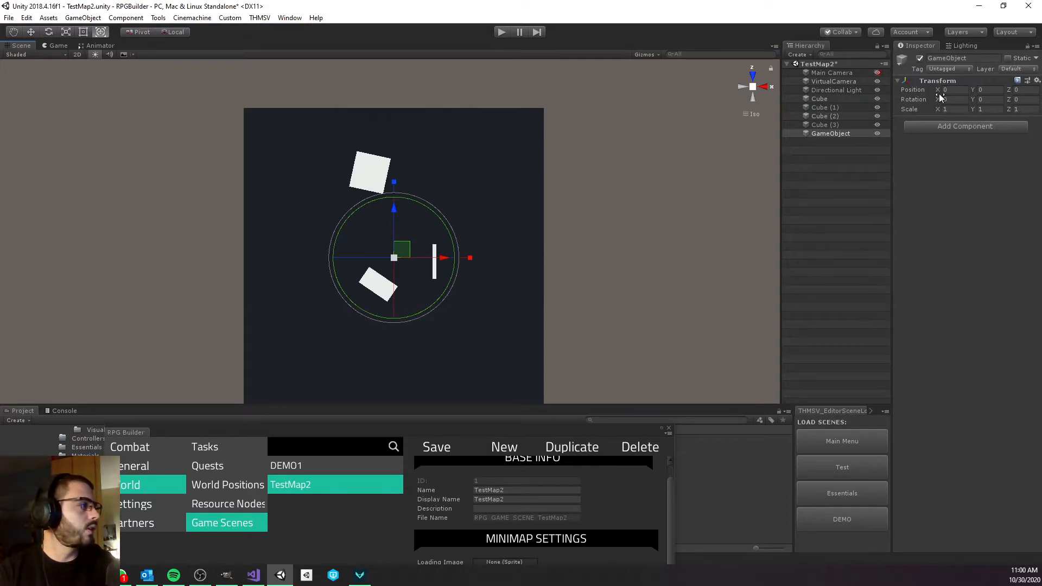
# - Place the empty GameObject at X 125, Z 125 and enter Map Bounds Extent X 125
pyautogui.write('250')
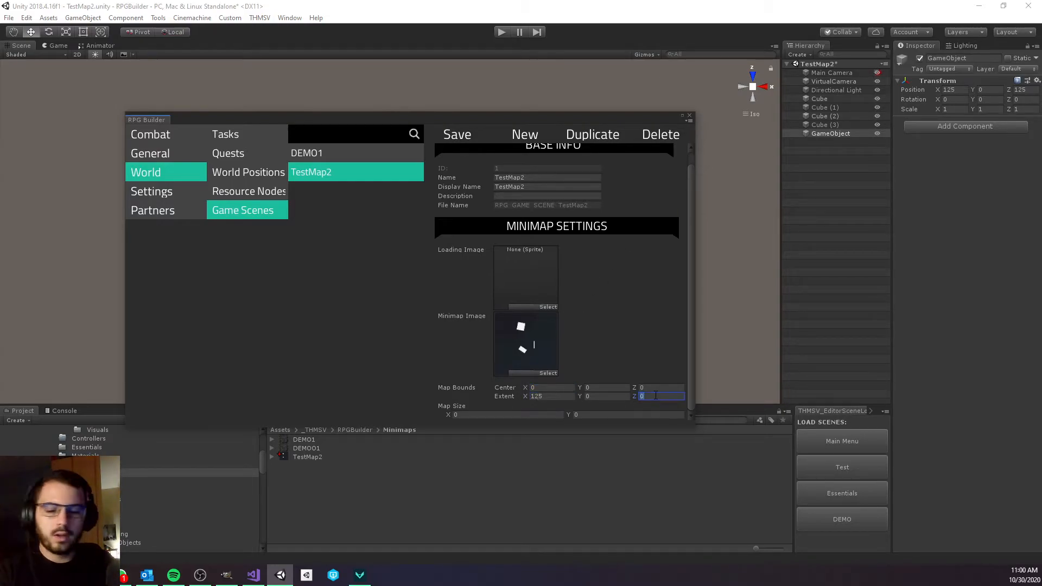
# - Enter Map Bounds Extent Z 125 and Map Size 4096 × 4096 in RPG Builder
pyautogui.write('25')
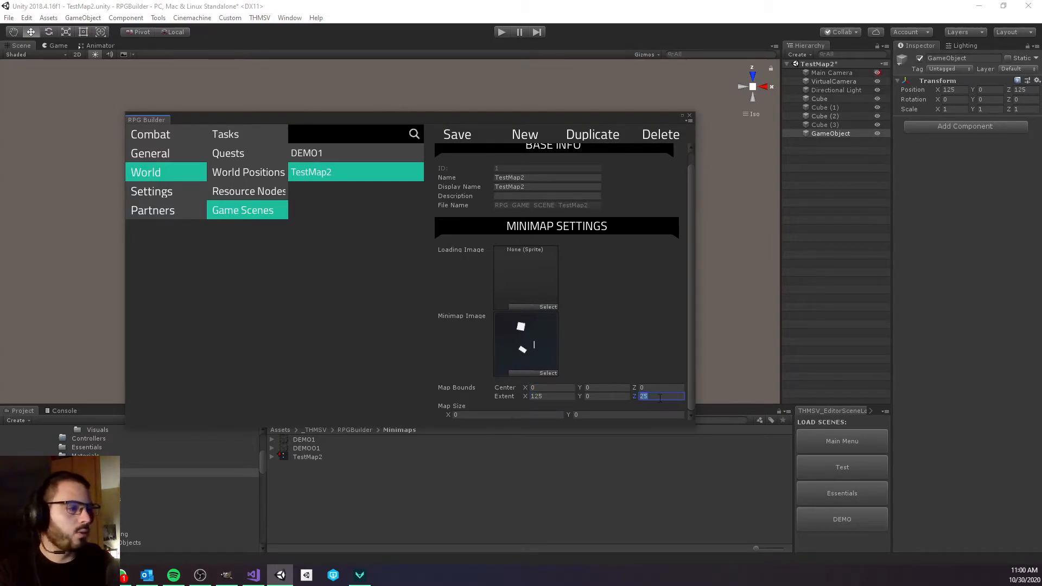
pyautogui.write('125')
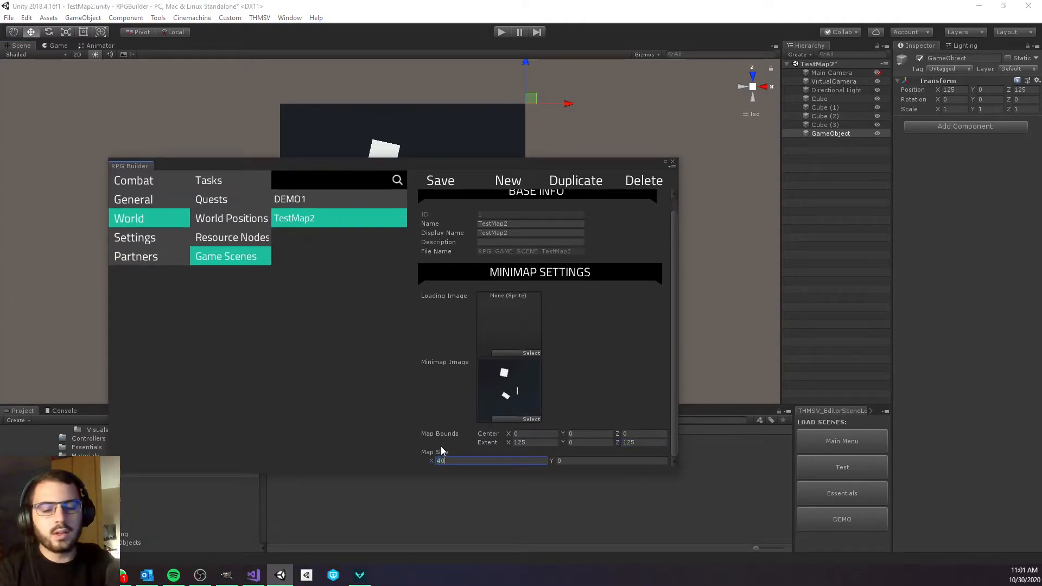
pyautogui.write('4096')
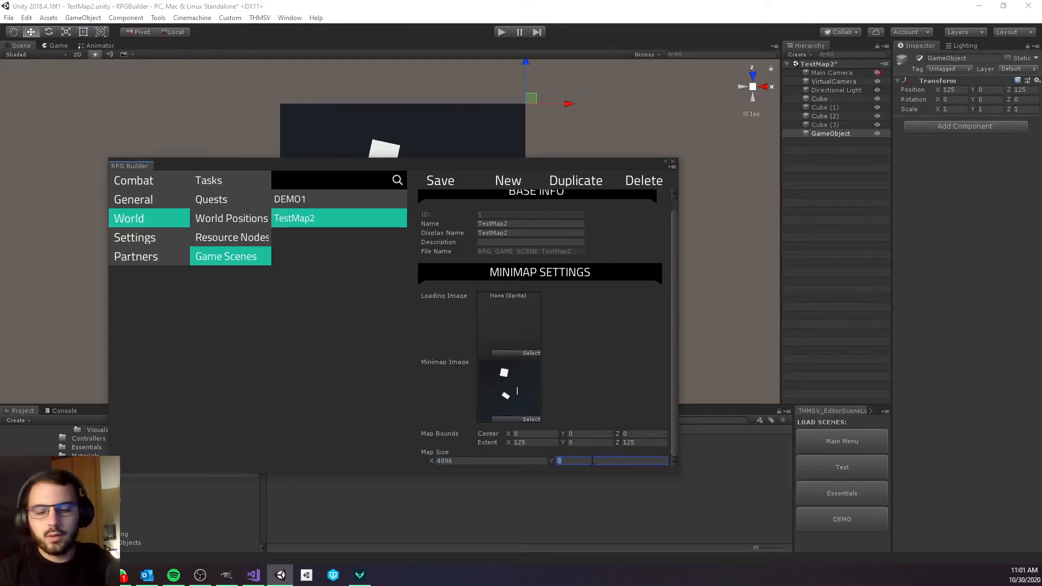
pyautogui.write('4096')
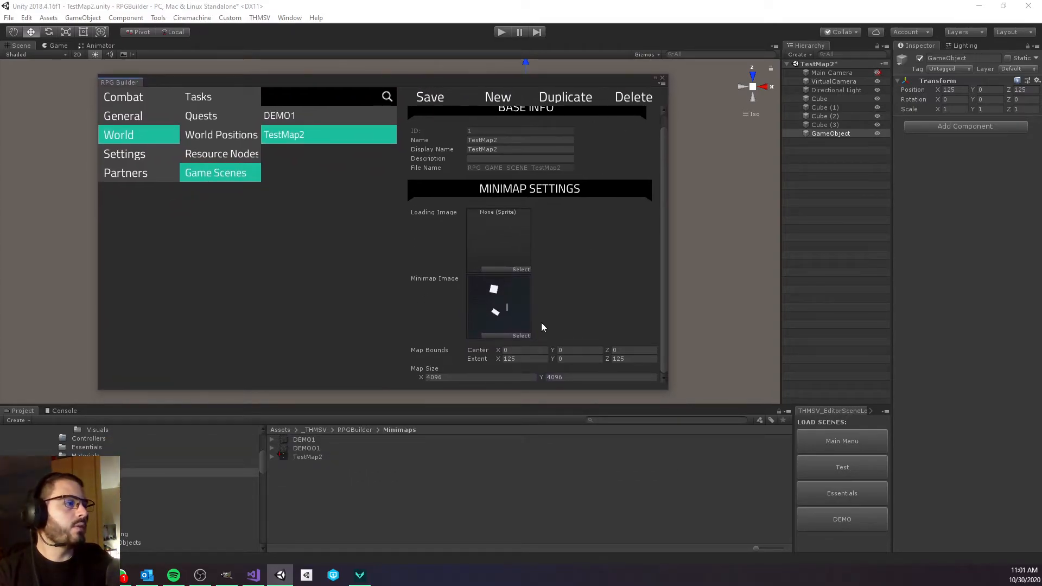
pyautogui.moveTo(342, 354)
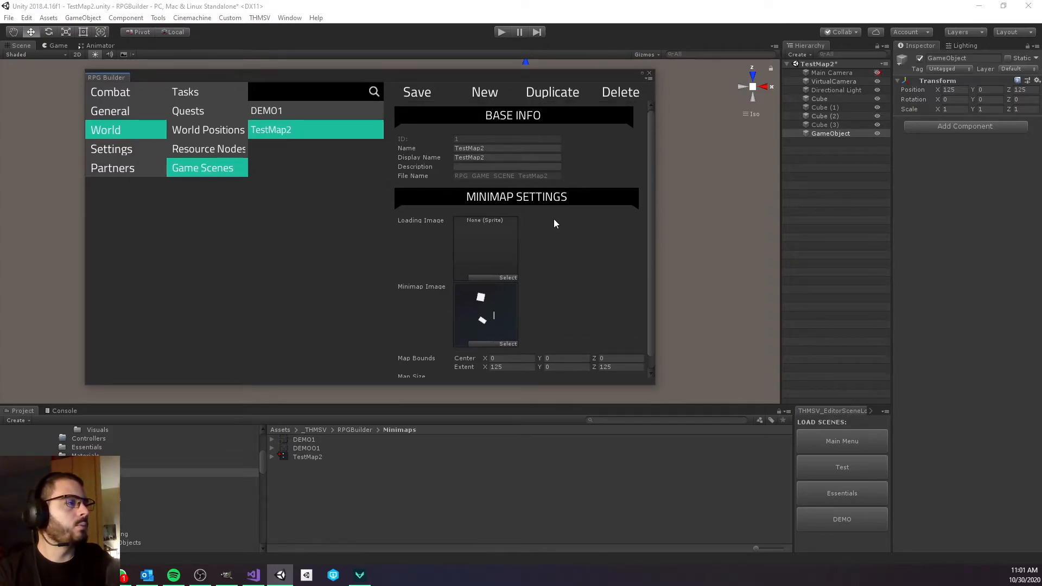
# - List TestMap2 in Build Settings and make it the Human race's Starting Scene
pyautogui.scroll(-3)
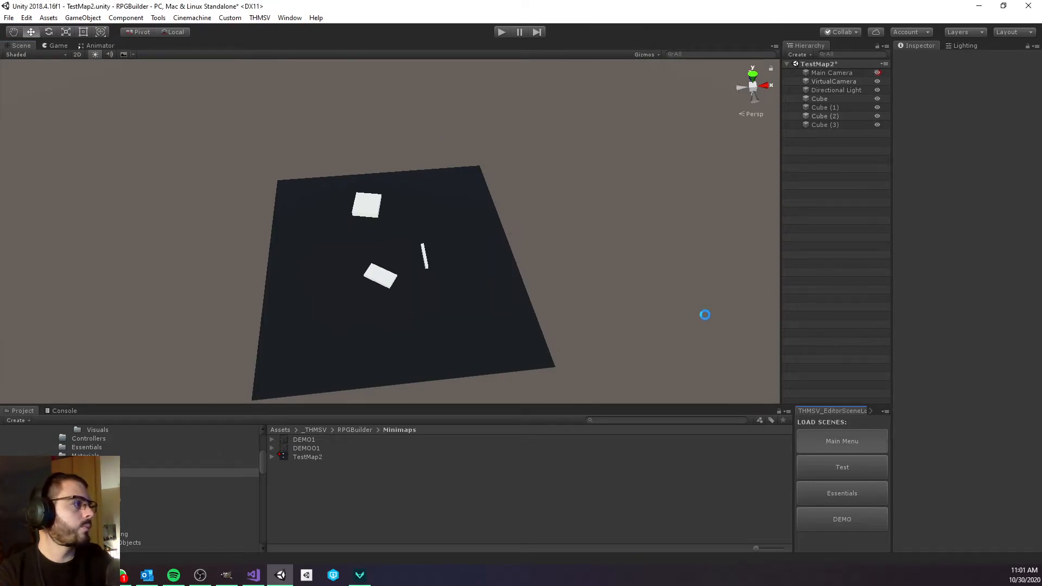
pyautogui.click(26, 19)
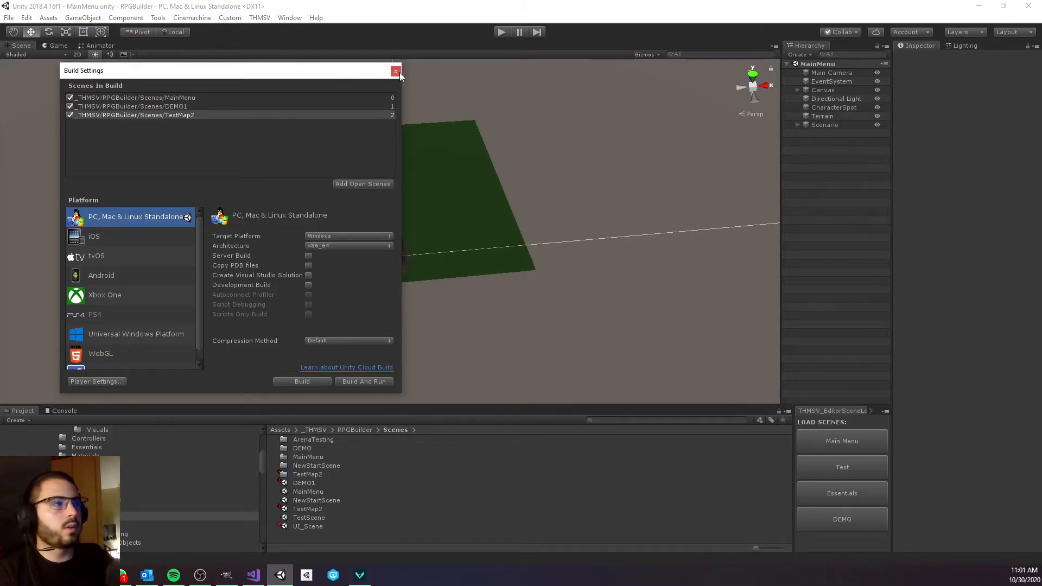
pyautogui.click(395, 71)
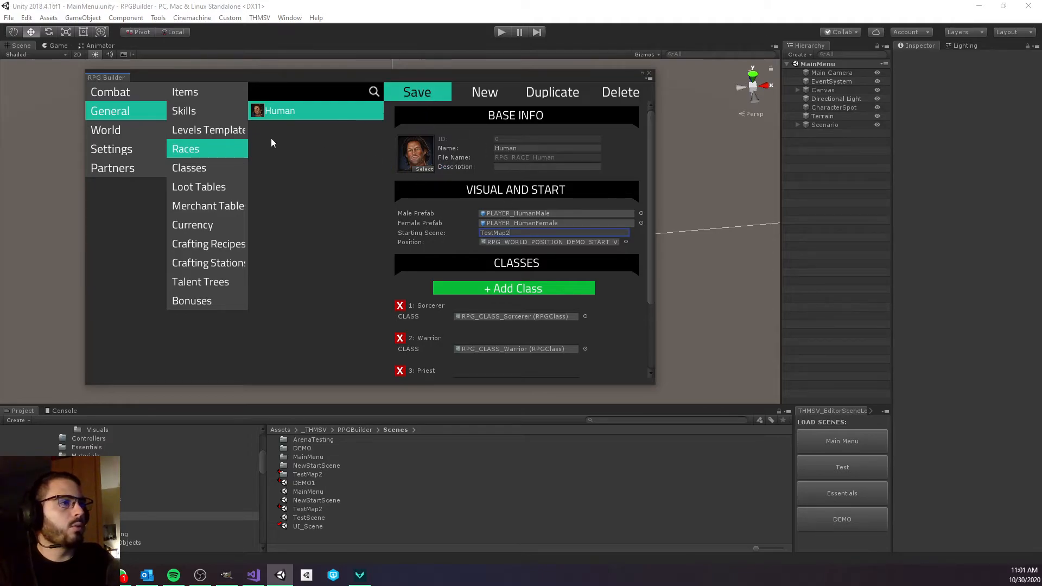
# - Create a new World Position named TestMap2 at X 0, Y 1, Z 0
pyautogui.click(105, 130)
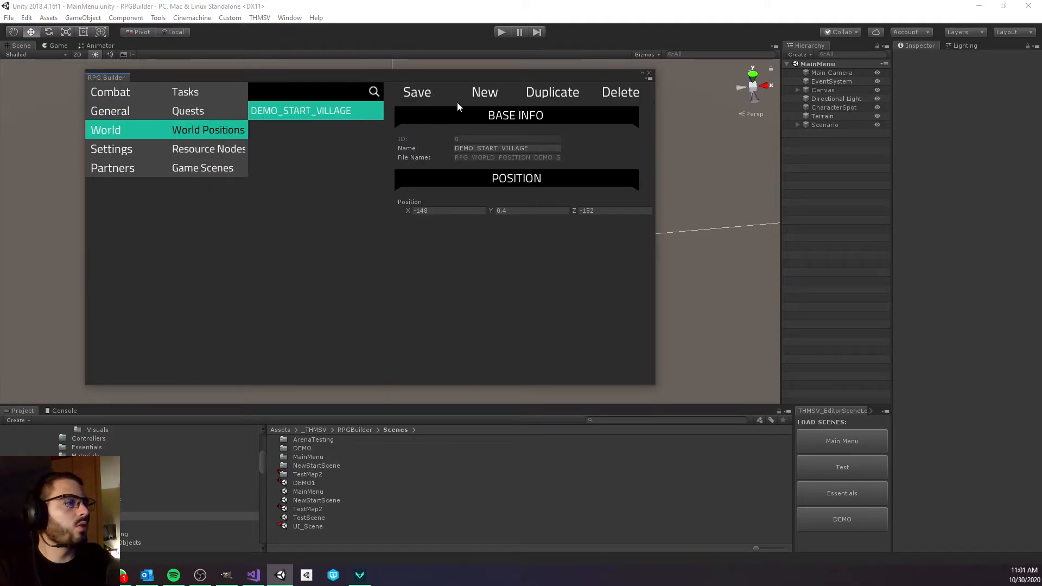
pyautogui.click(485, 93)
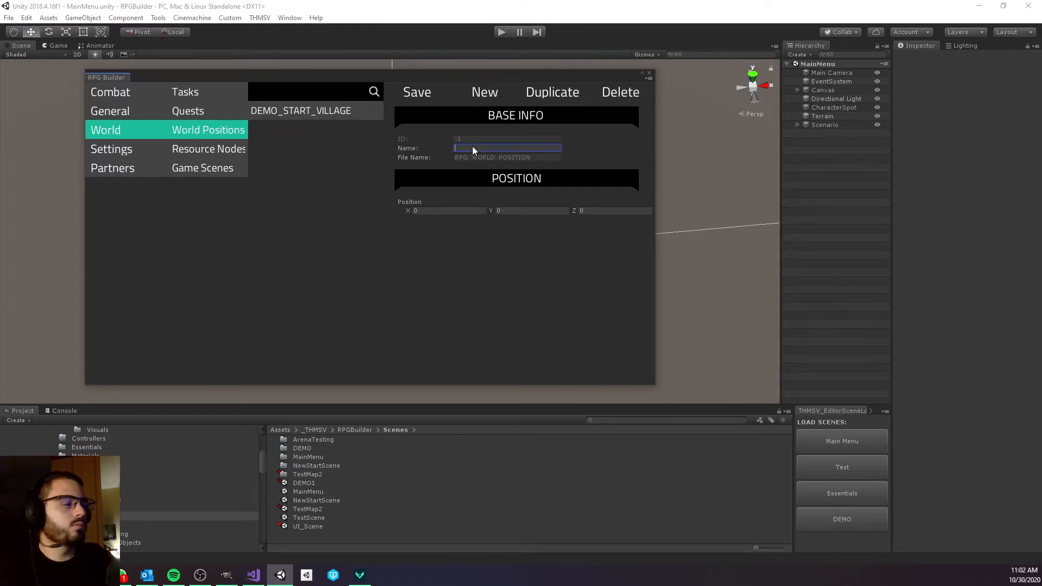
pyautogui.write('TestMap2')
pyautogui.click(532, 210)
pyautogui.write('1')
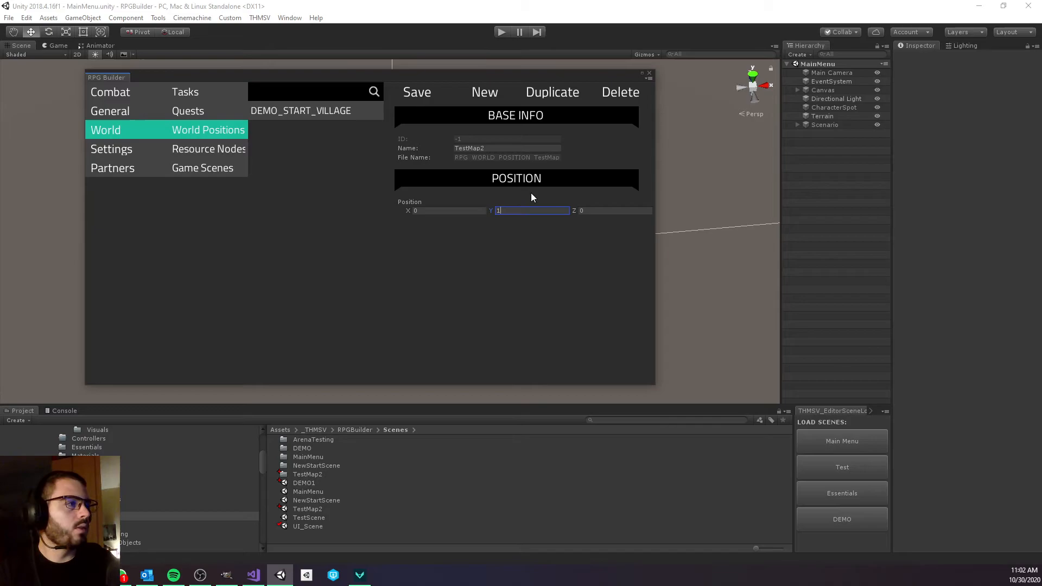
pyautogui.click(416, 92)
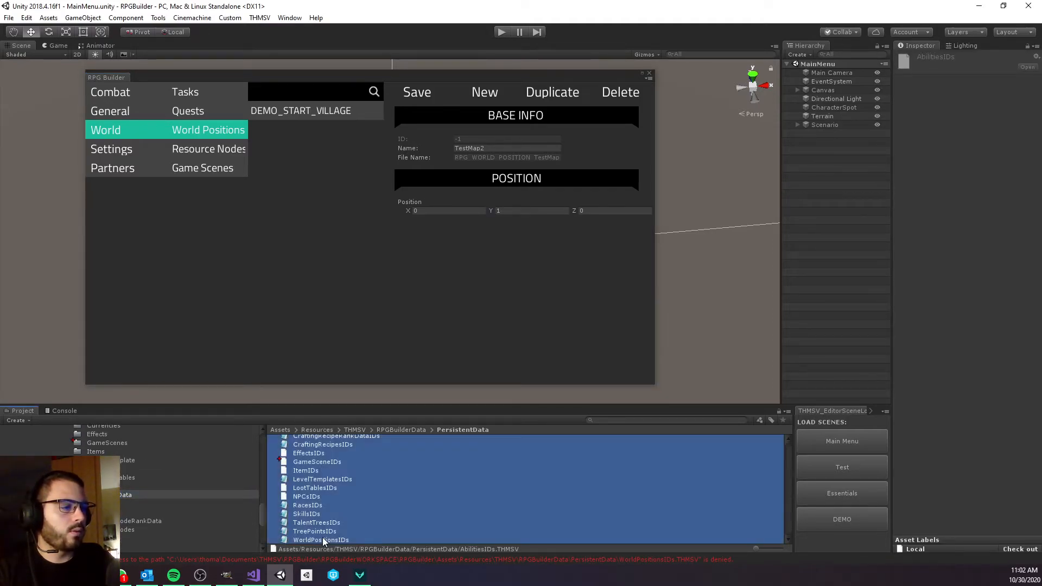
# - Check out the data files through Version Control and save the TestMap2 position
pyautogui.rightClick(324, 540)
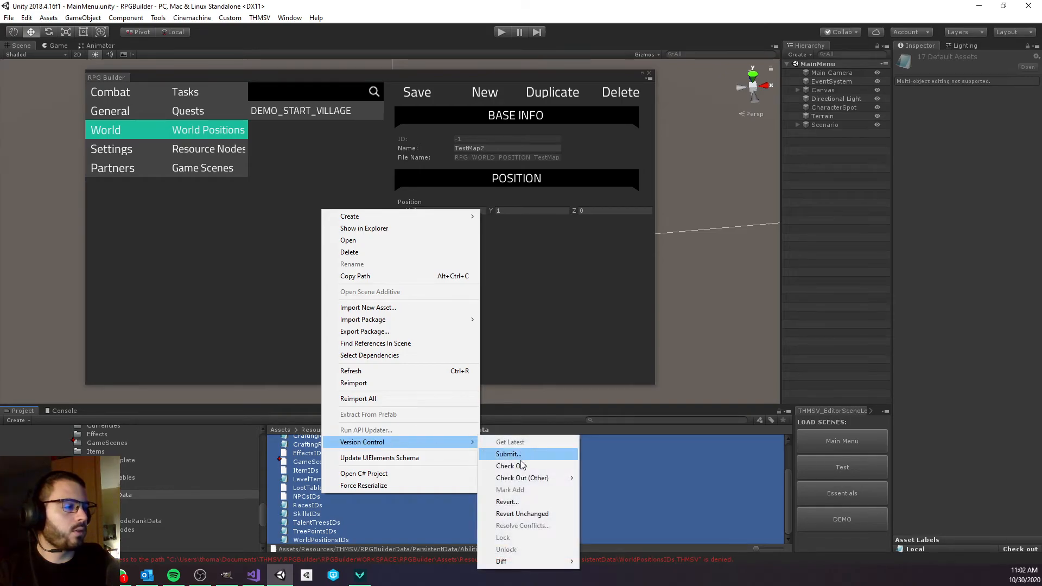
pyautogui.click(512, 466)
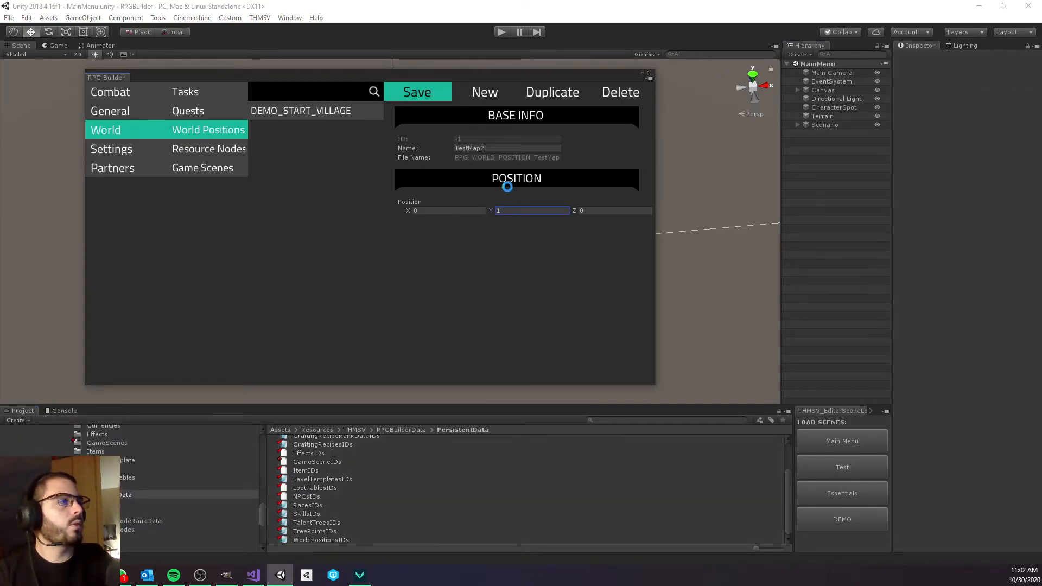
pyautogui.click(417, 92)
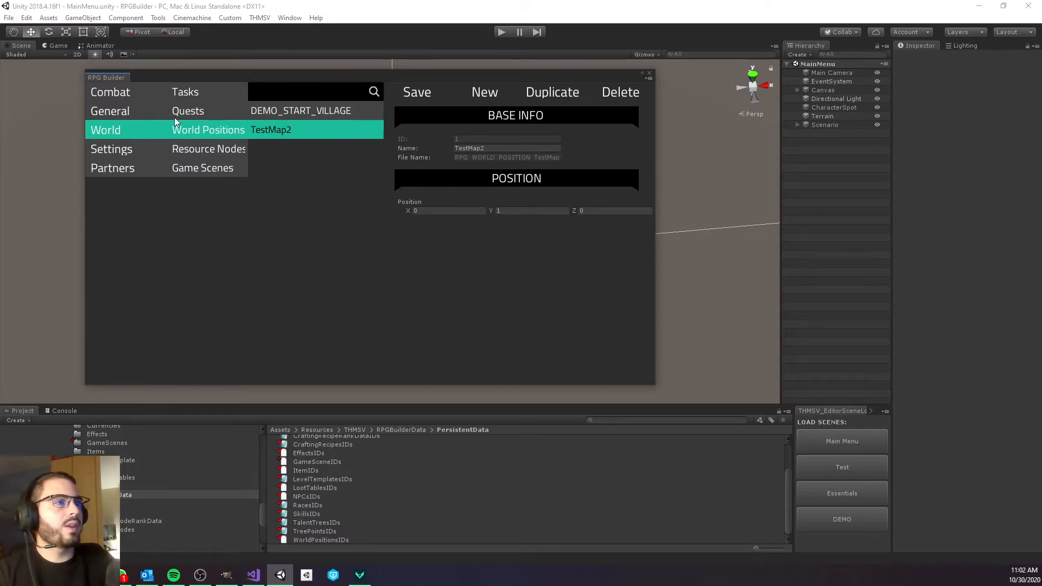
# - Set the Human race's Position to RPG_WORLD_POSITION_TestMap2 and close RPG Builder
pyautogui.click(110, 111)
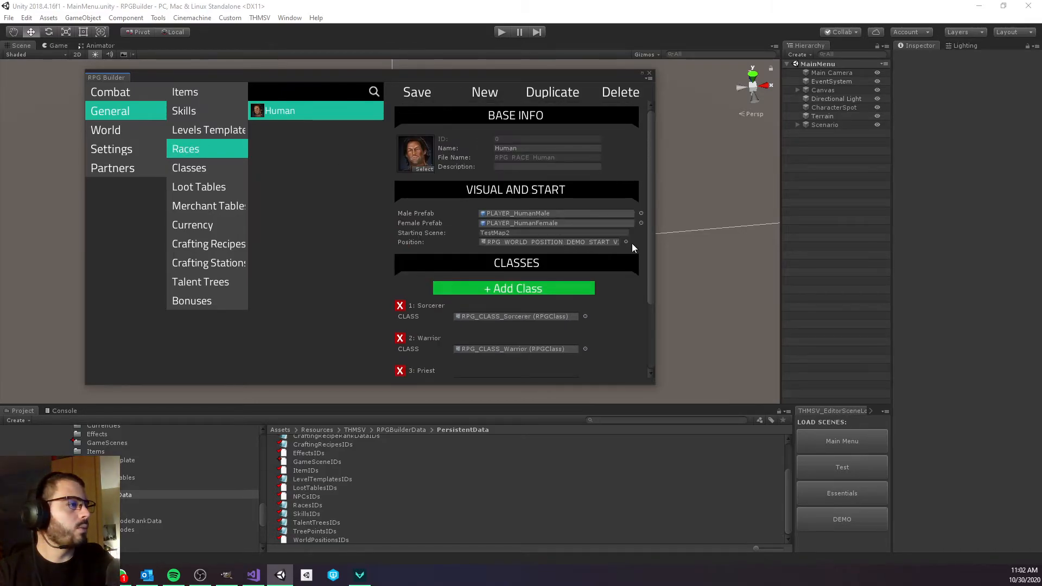
pyautogui.click(626, 243)
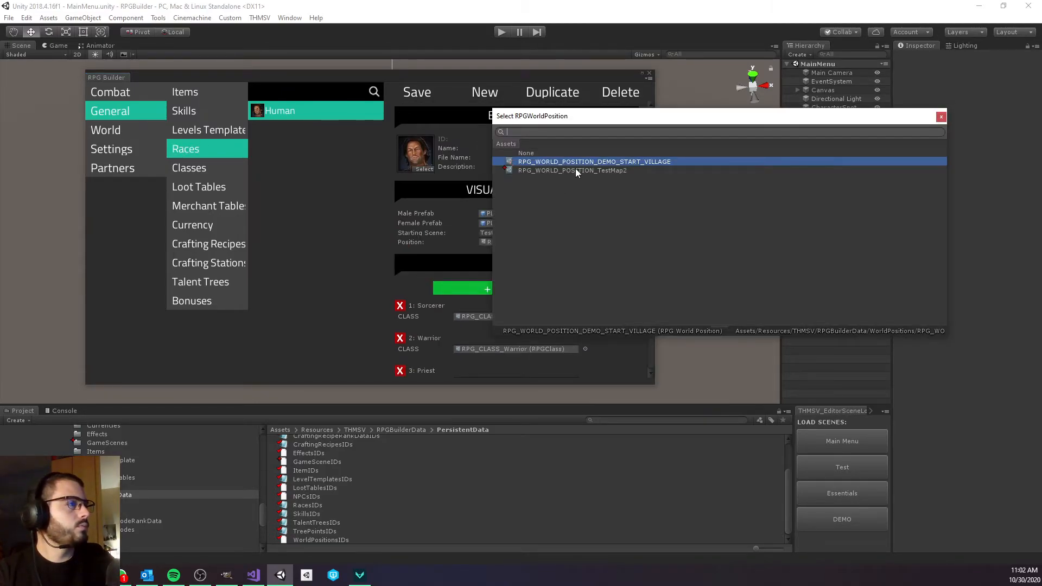
pyautogui.click(573, 170)
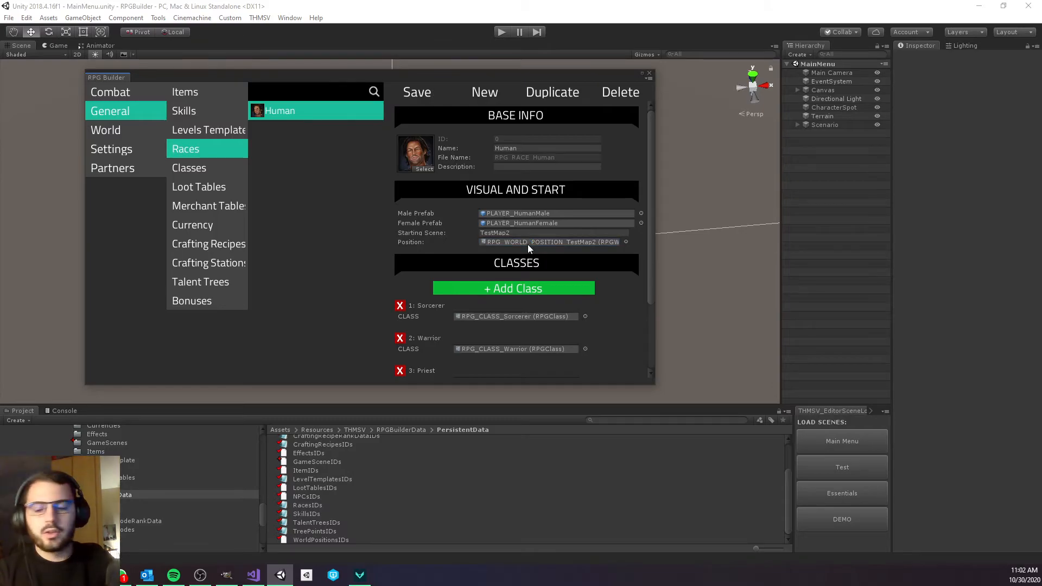
pyautogui.moveTo(530, 233)
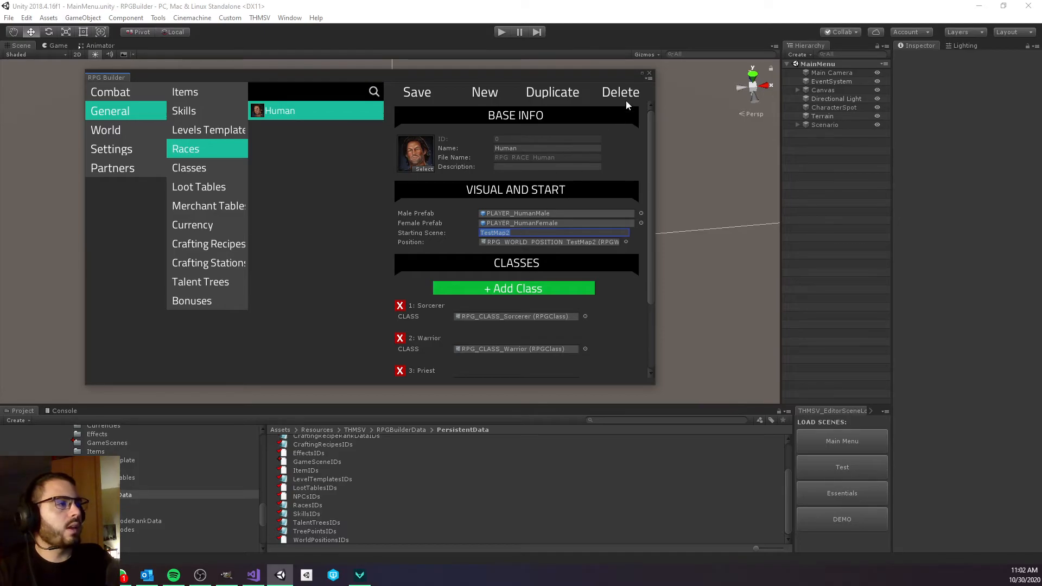
pyautogui.click(649, 74)
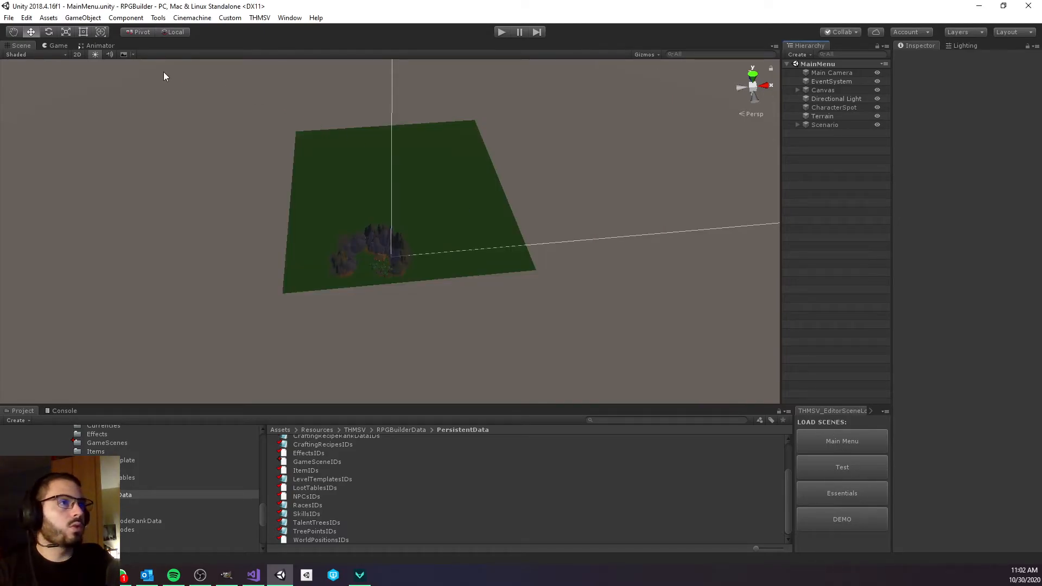
# - Enter Play mode in the Game view and begin a new character named testchar
pyautogui.click(58, 45)
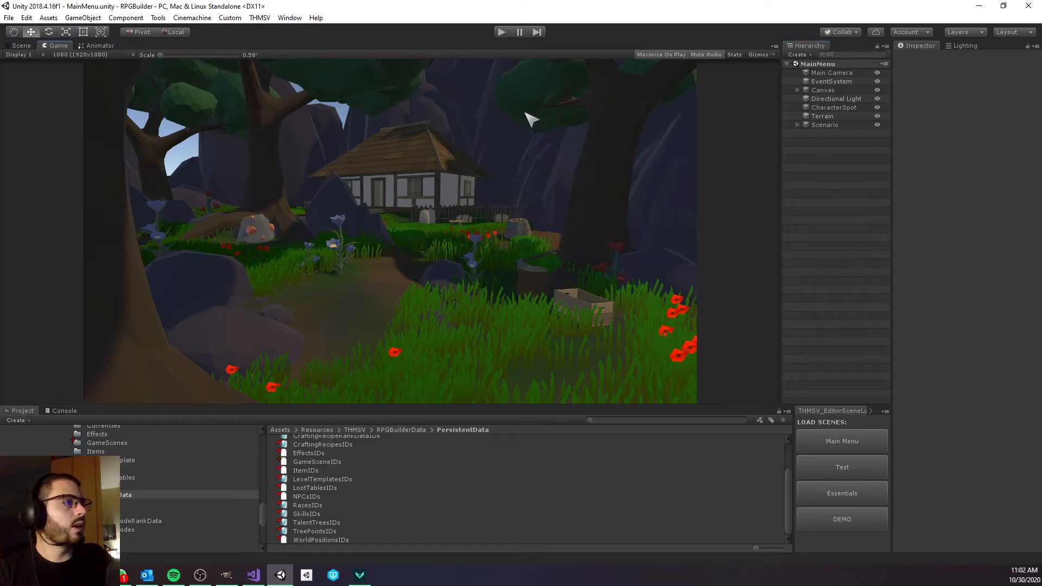
pyautogui.moveTo(491, 191)
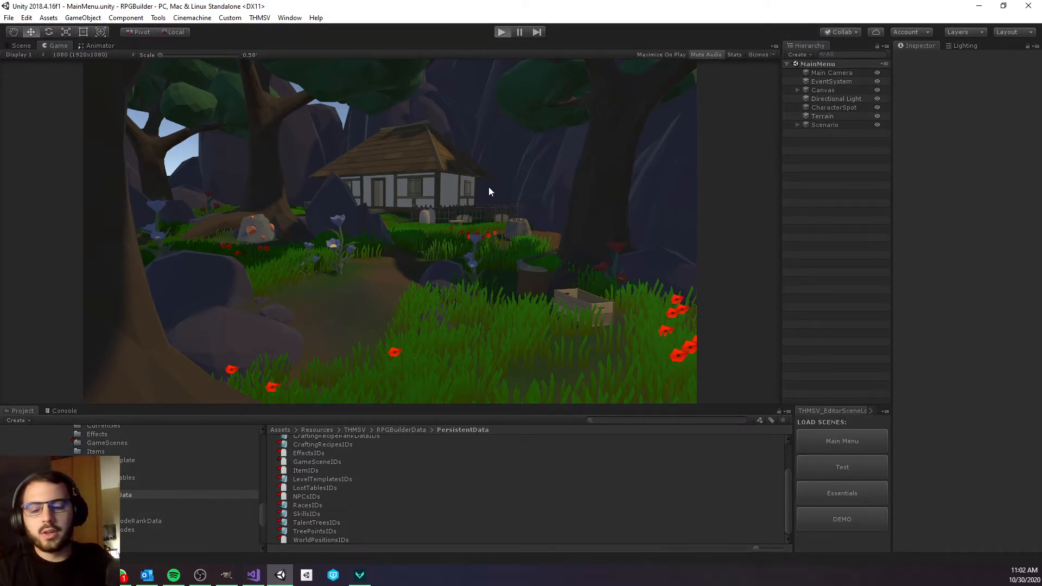
pyautogui.click(502, 31)
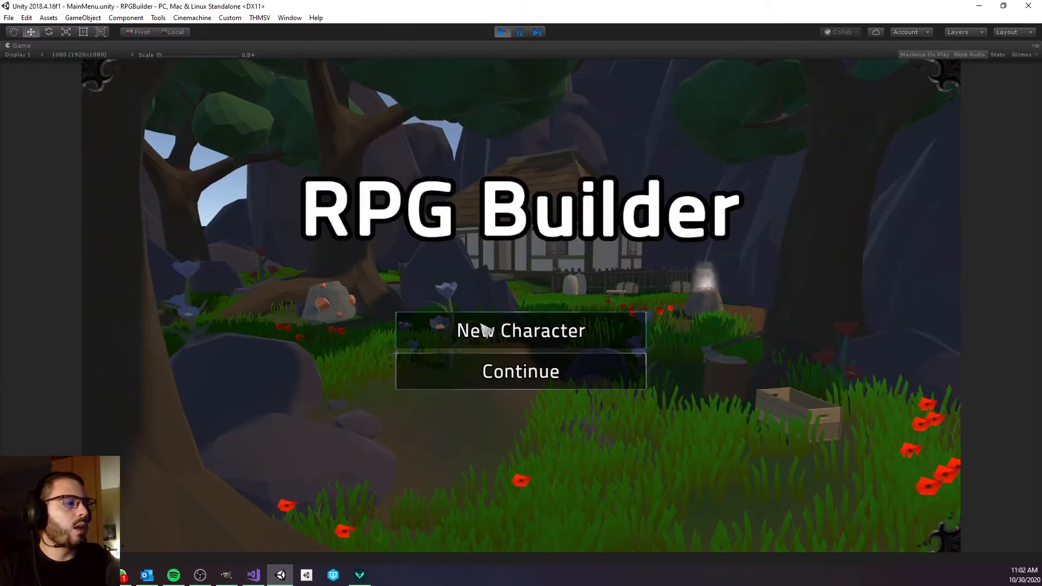
pyautogui.click(520, 330)
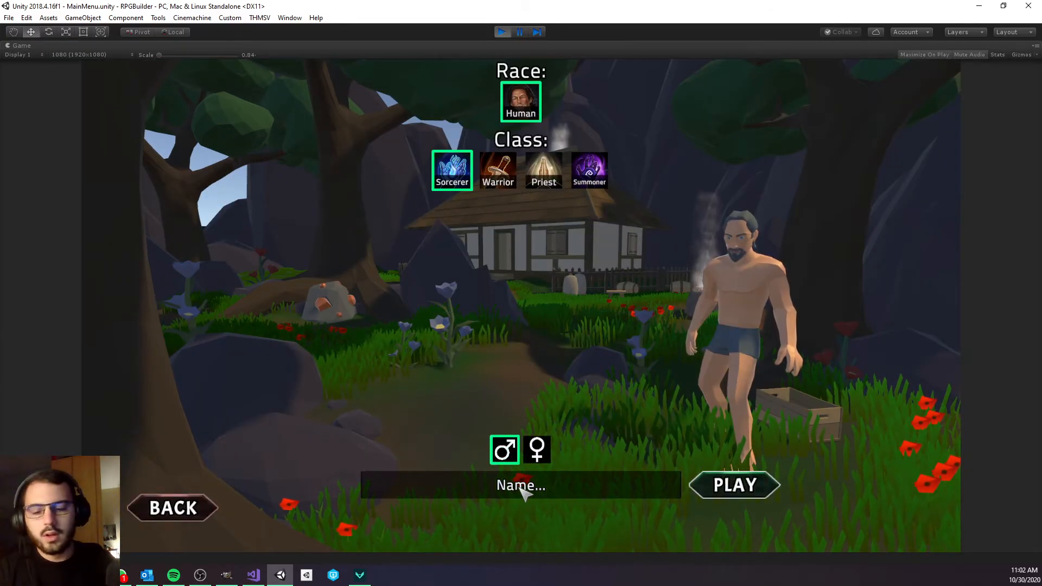
pyautogui.write('testchar')
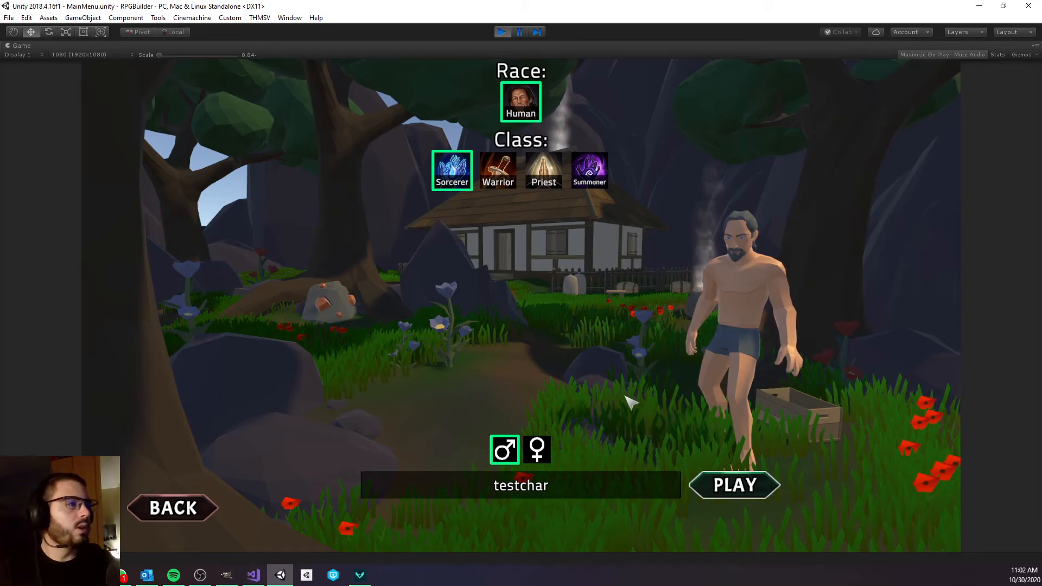
# - Spawn testchar into TestMap2 and check that the minimap follows the player
pyautogui.click(735, 485)
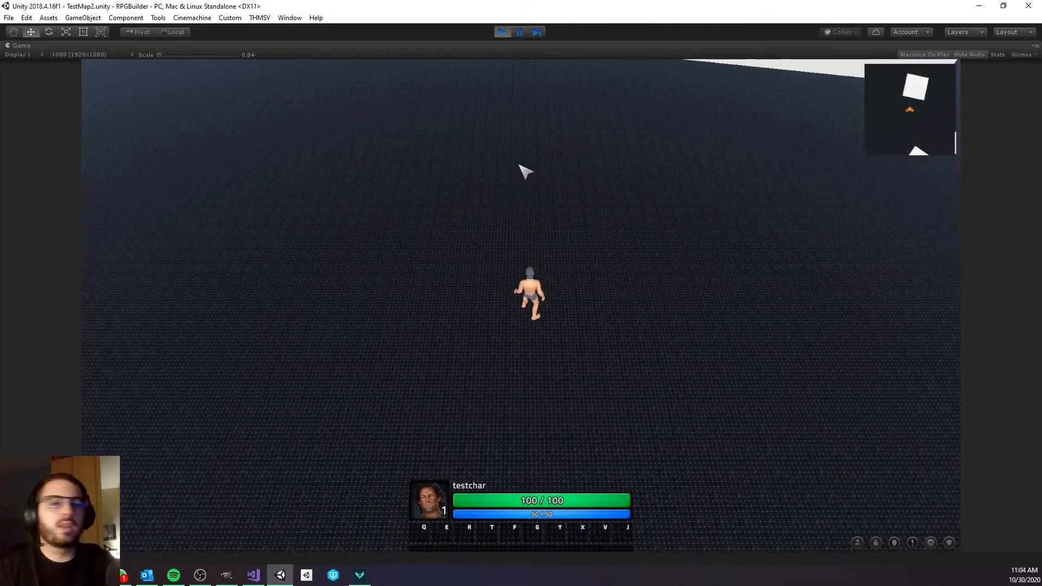
pyautogui.moveTo(506, 174)
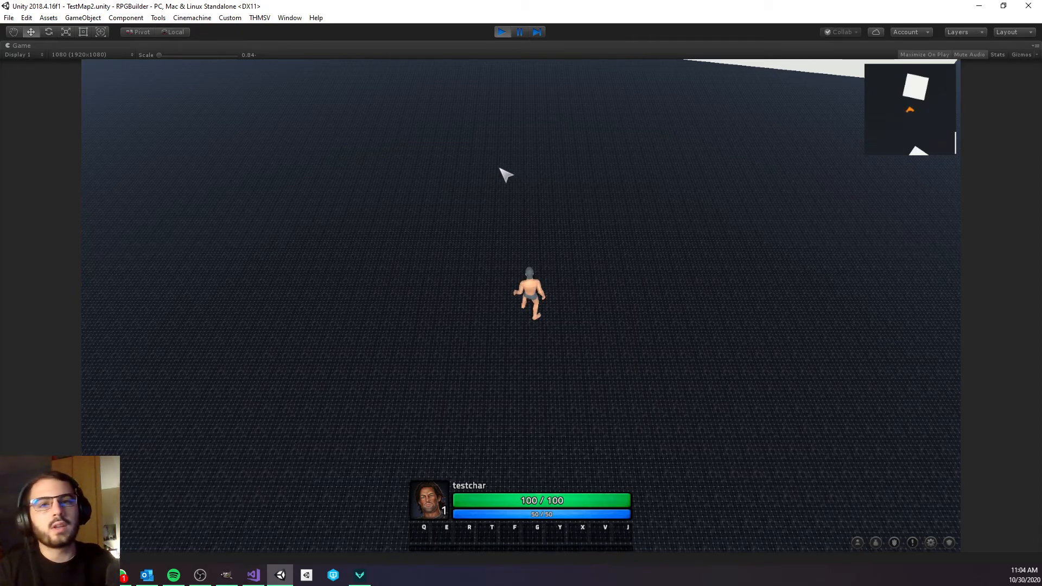
# - Open RPG Builder from the THMSV menu during the play test
pyautogui.click(265, 18)
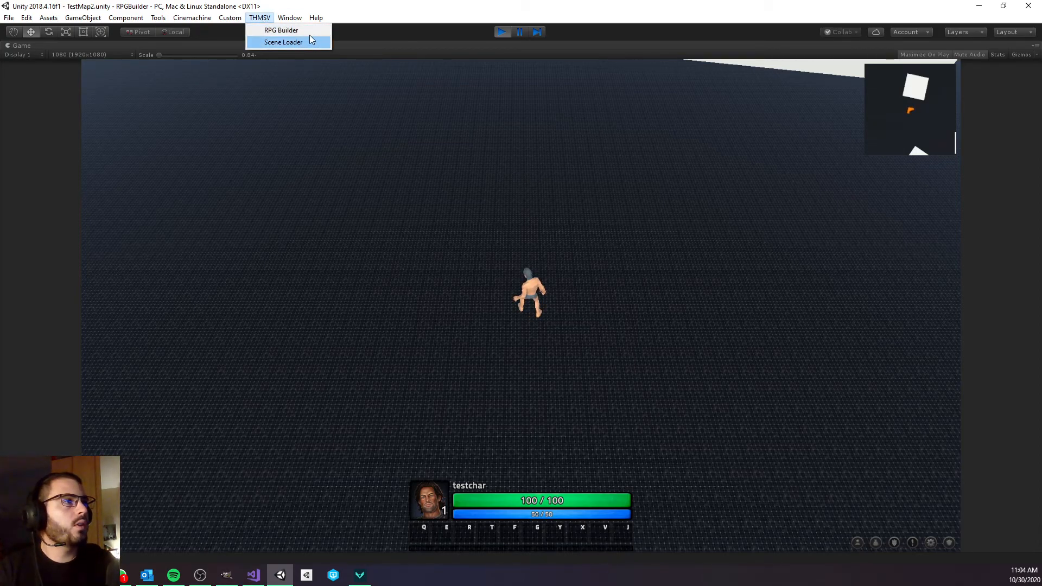
pyautogui.click(282, 30)
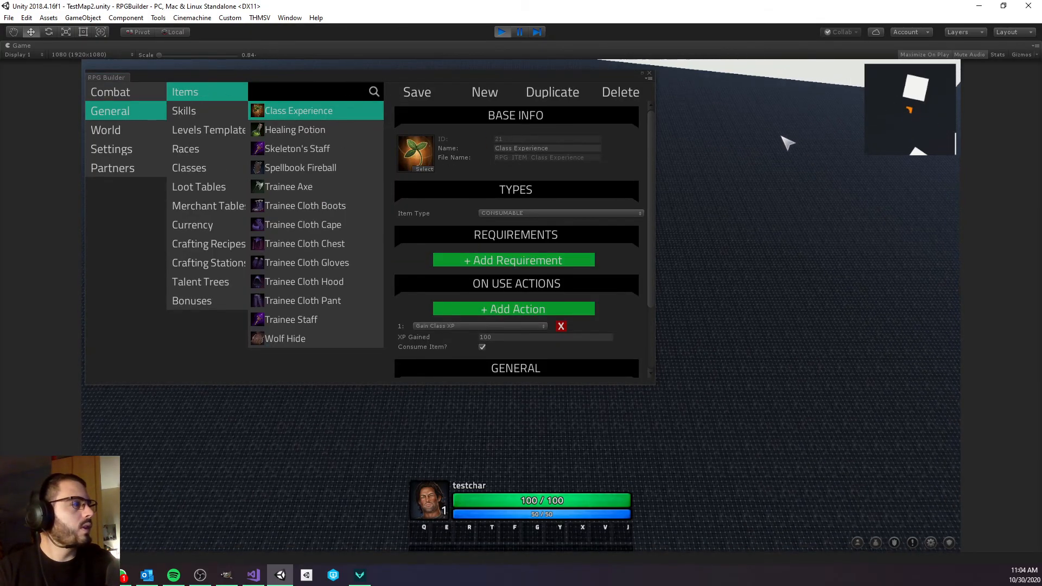
pyautogui.moveTo(124, 139)
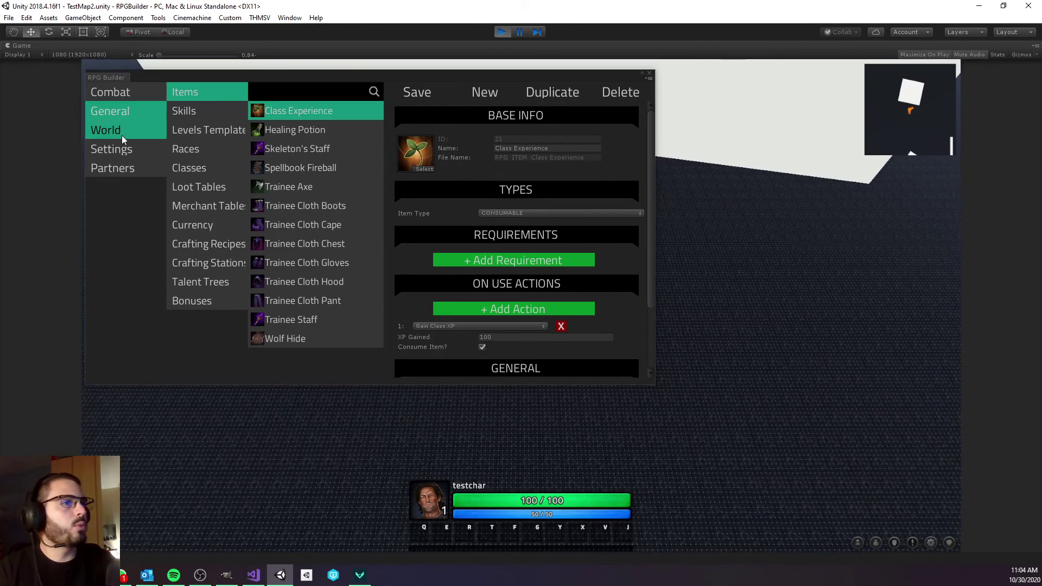